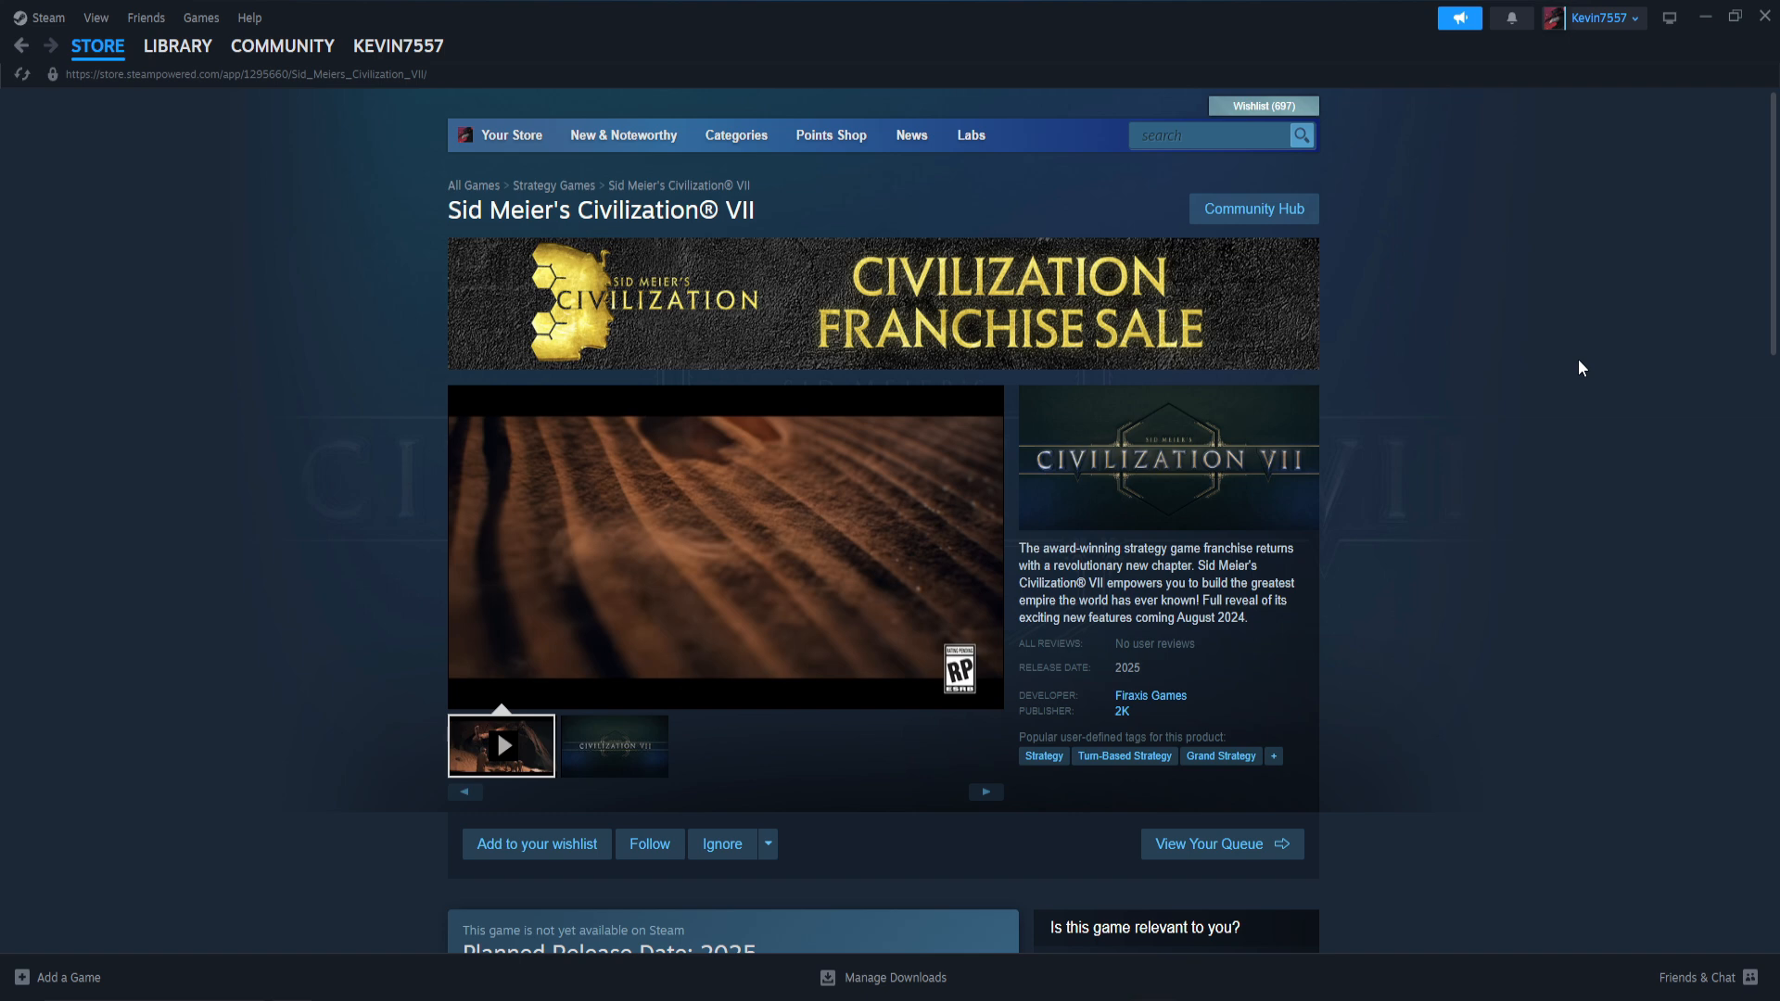
mouse_move(1539, 356)
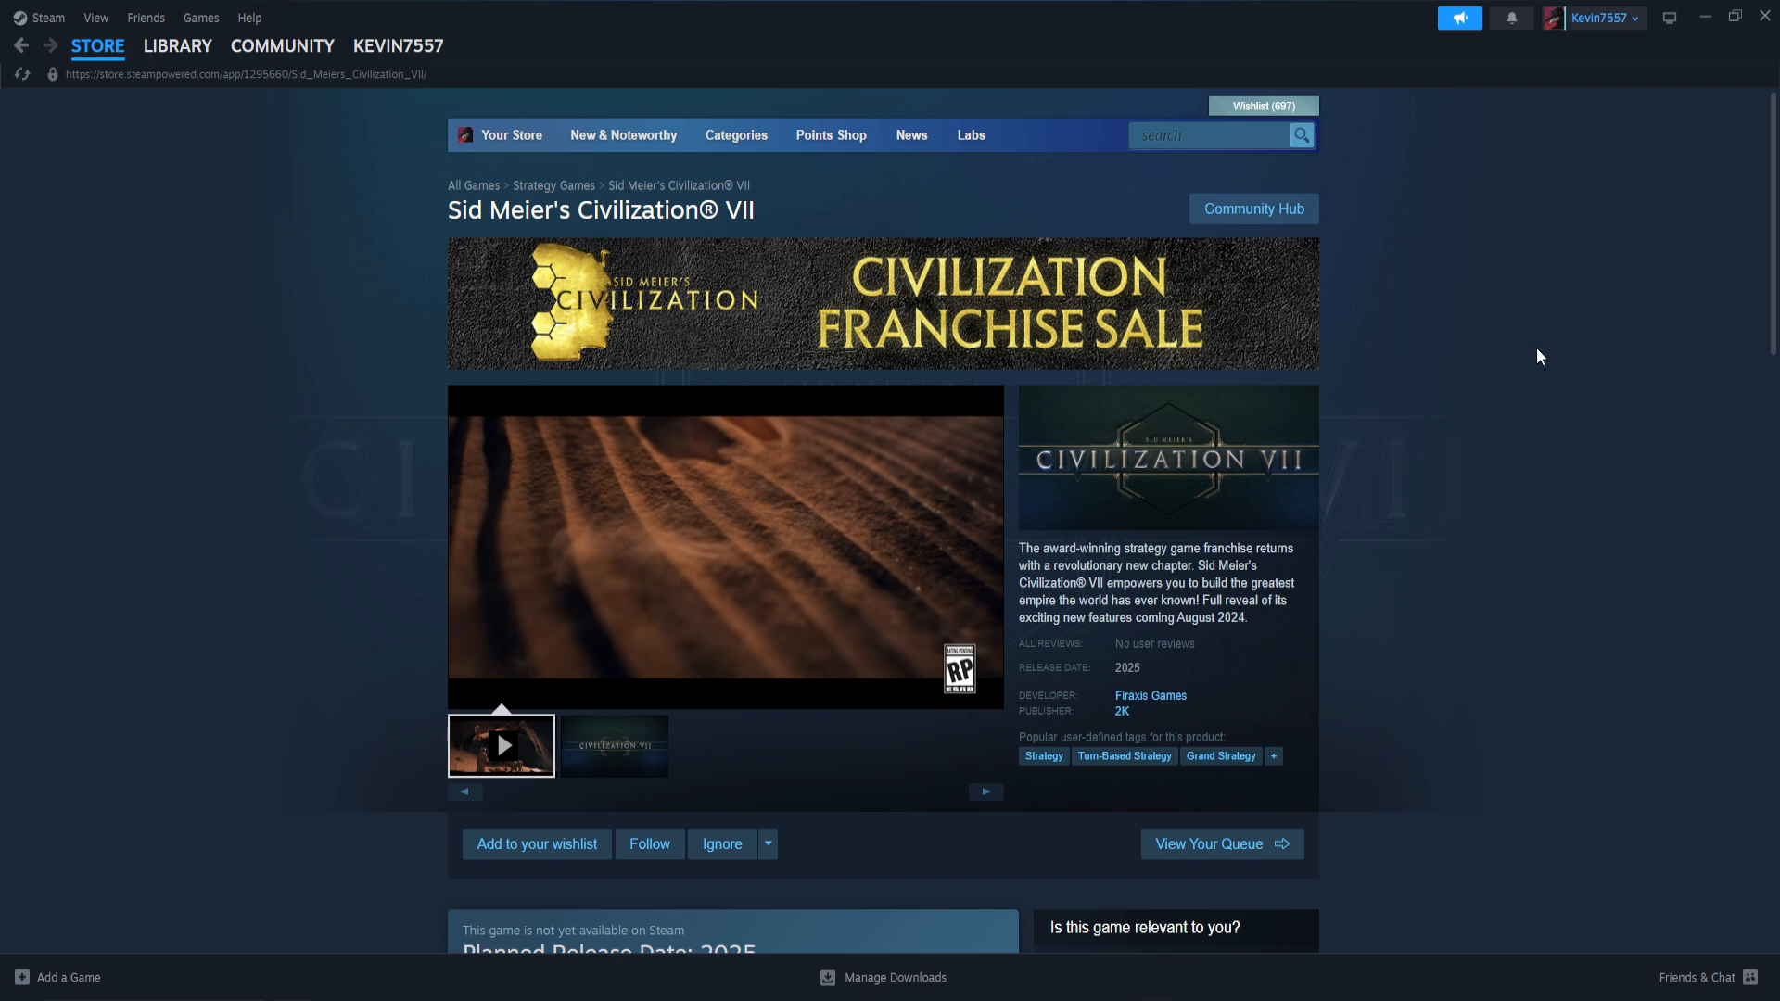
mouse_move(1513, 211)
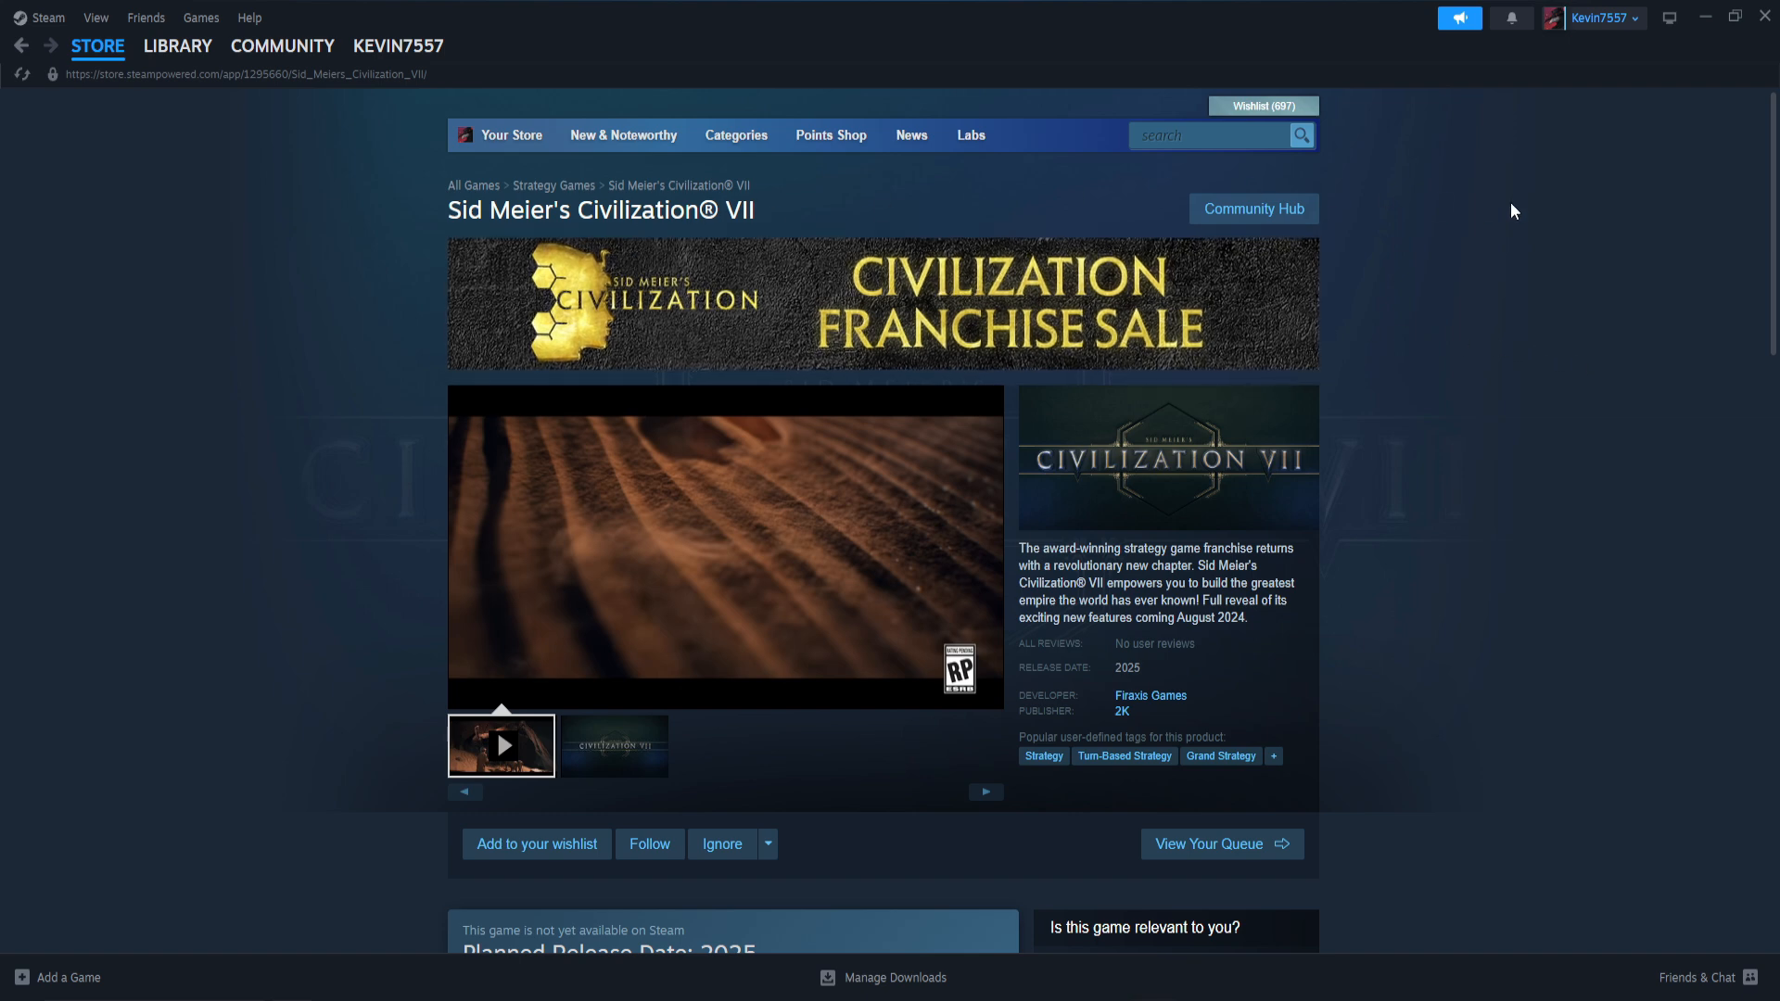
scroll("down", 3)
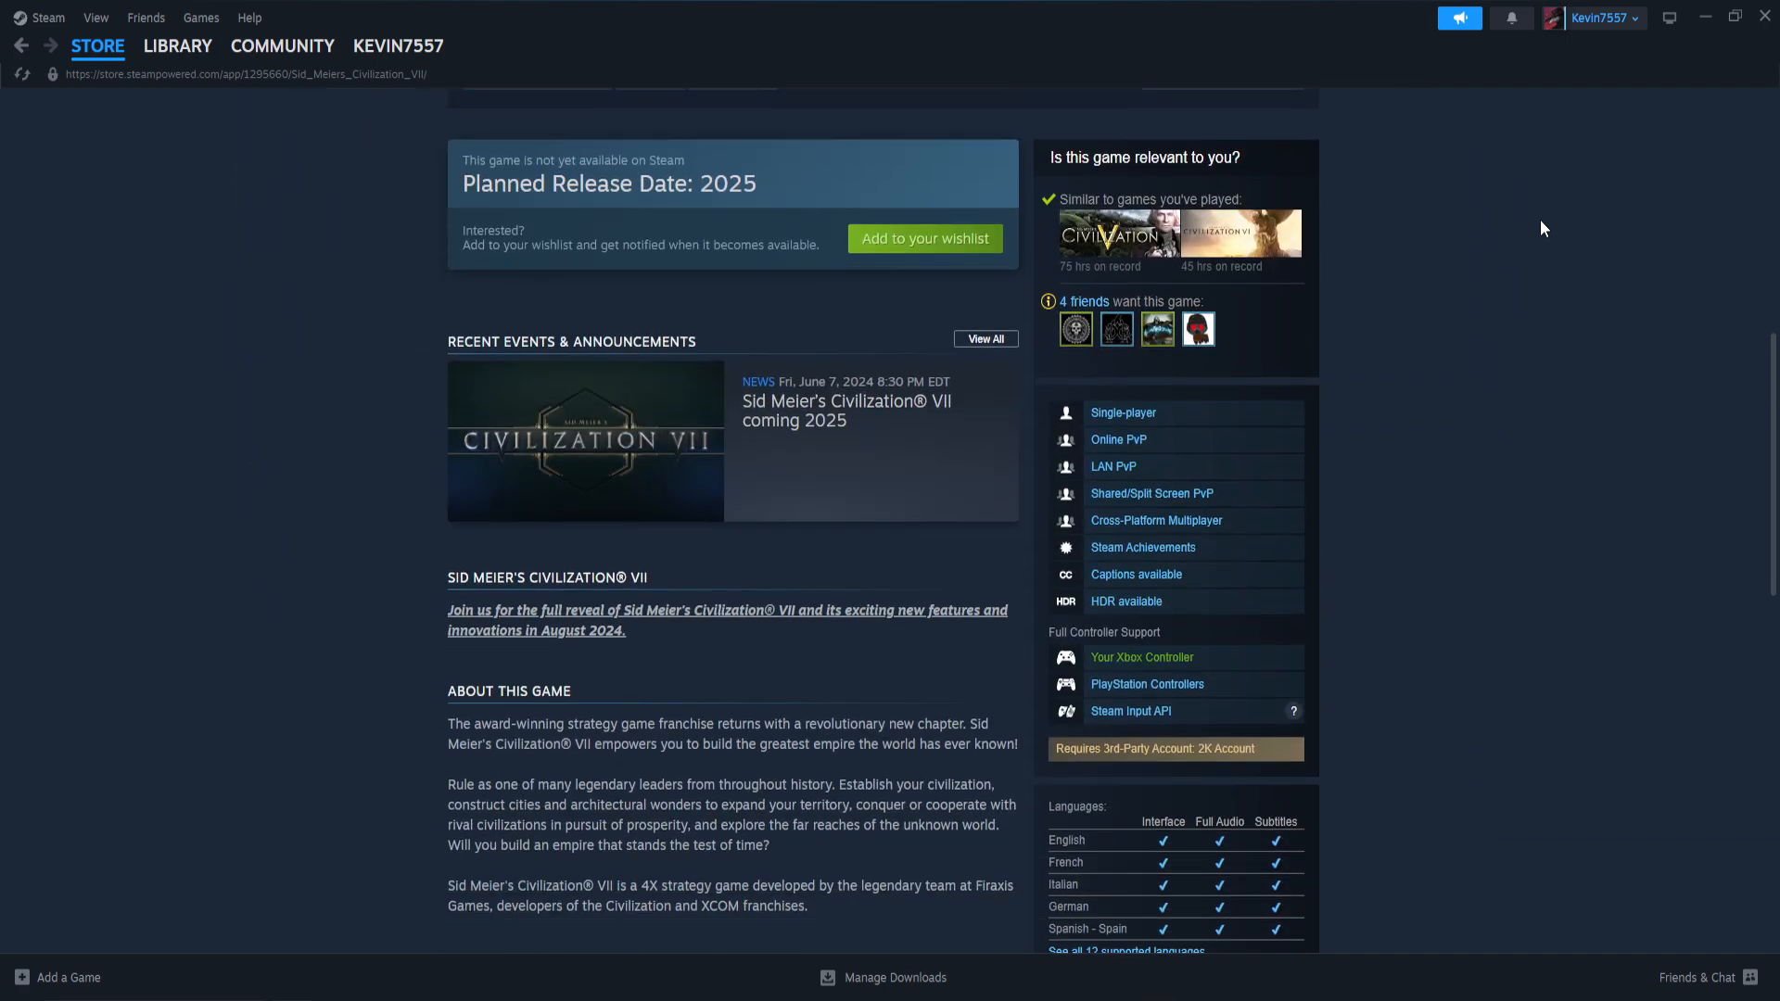
scroll("up", 3)
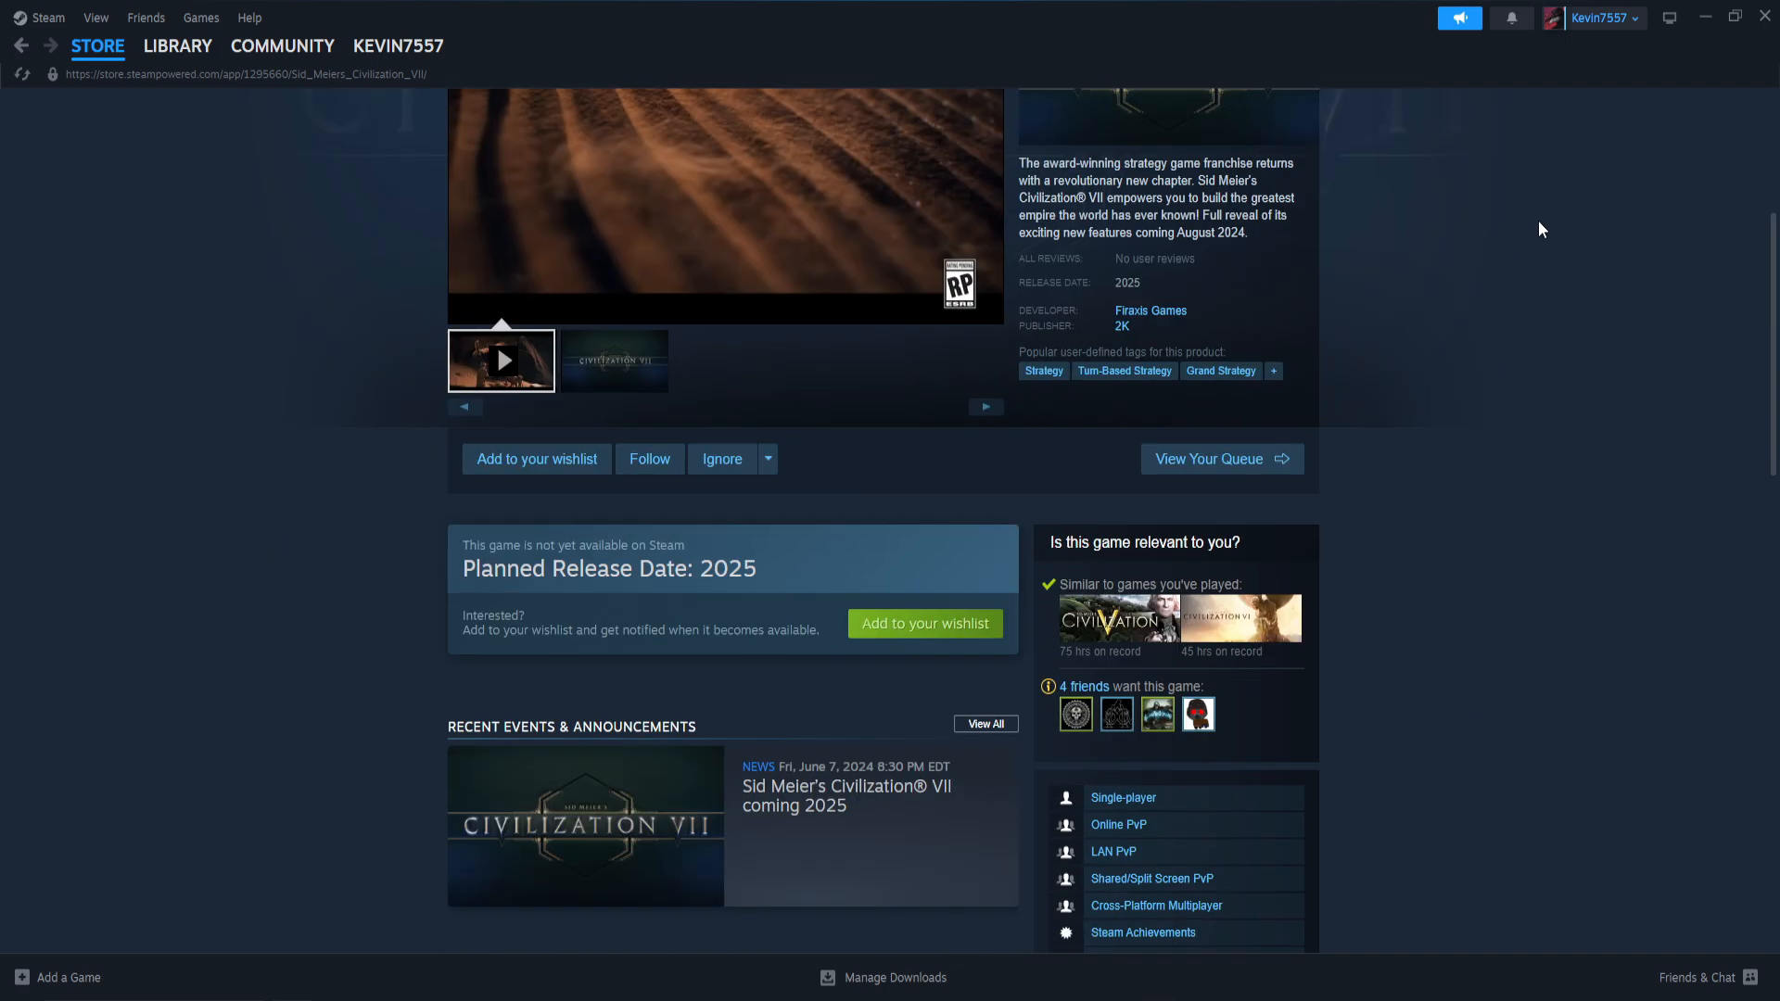
scroll("up", 3)
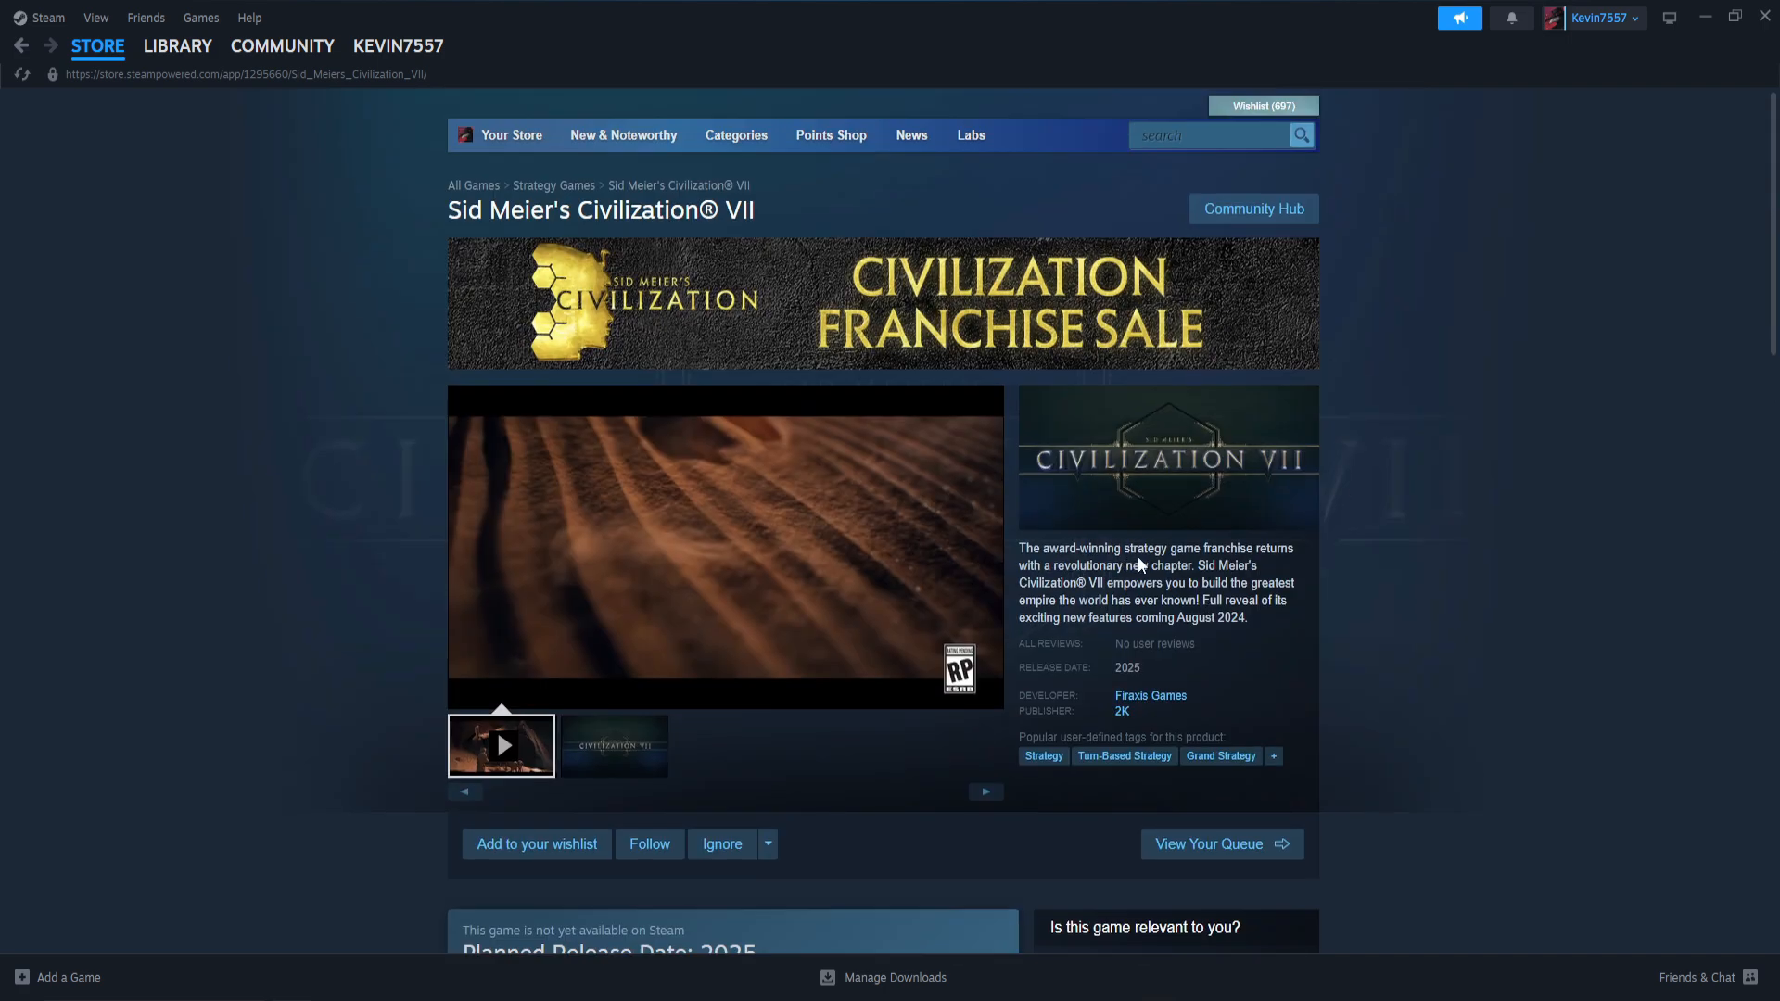
scroll("down", 3)
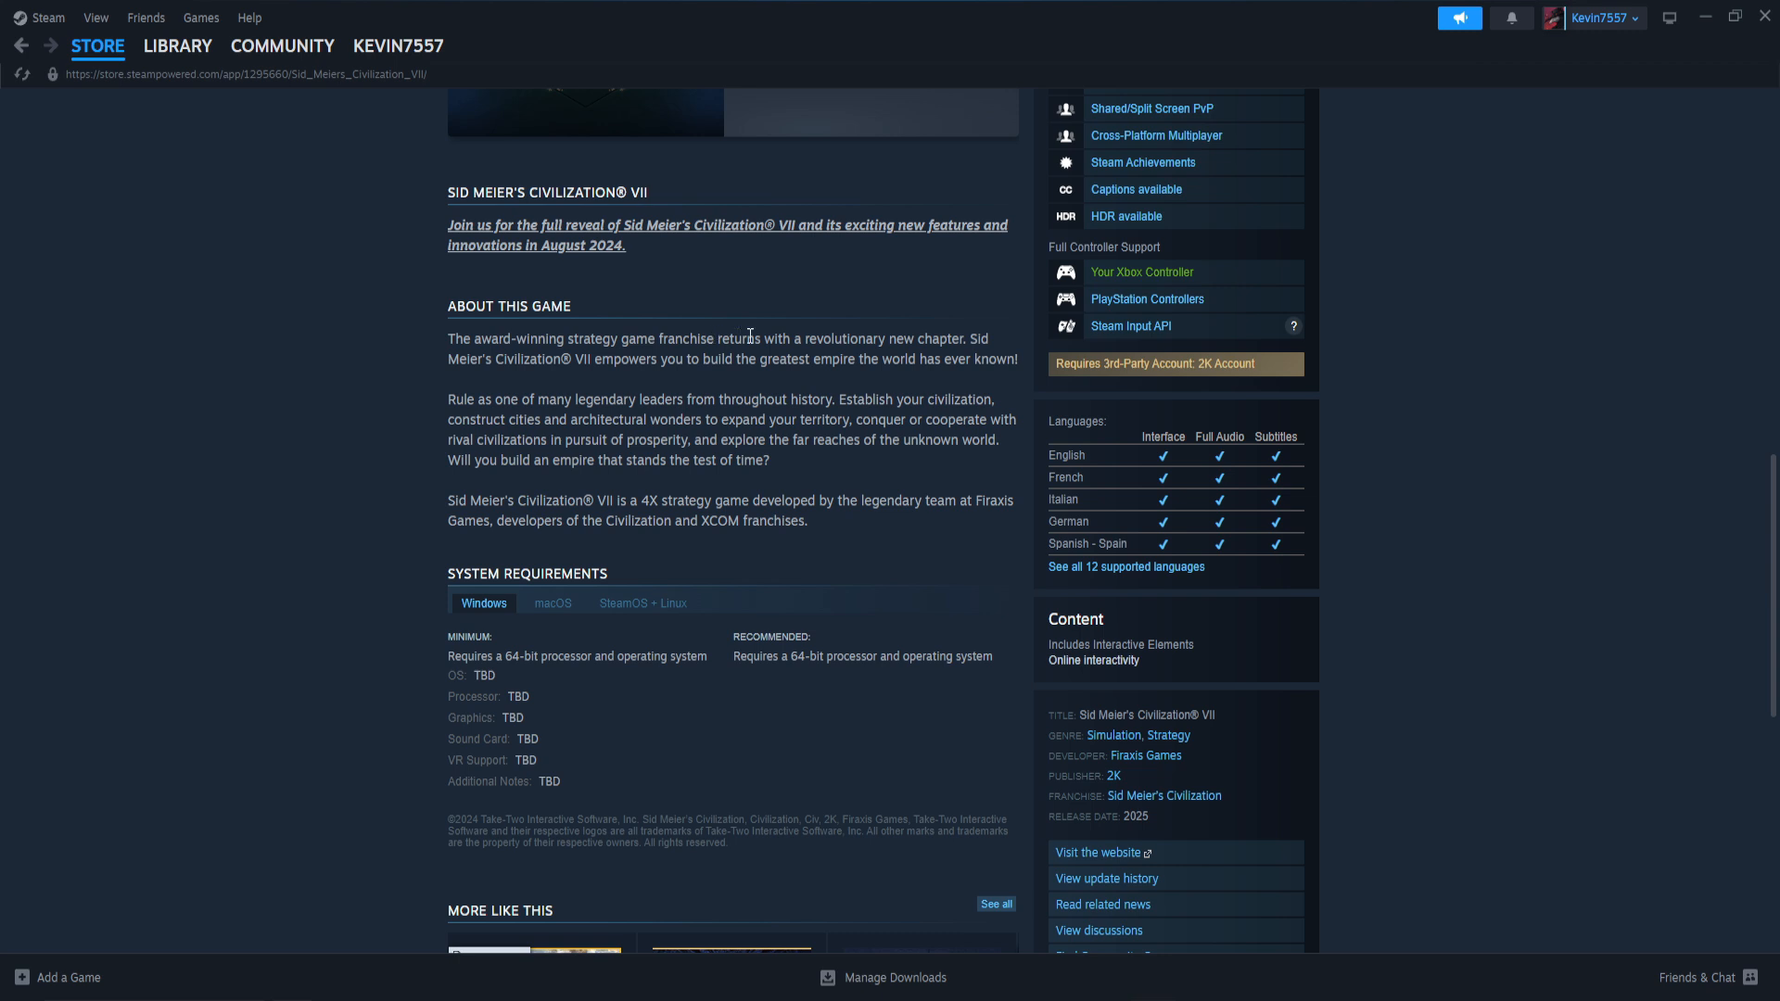
mouse_move(564, 417)
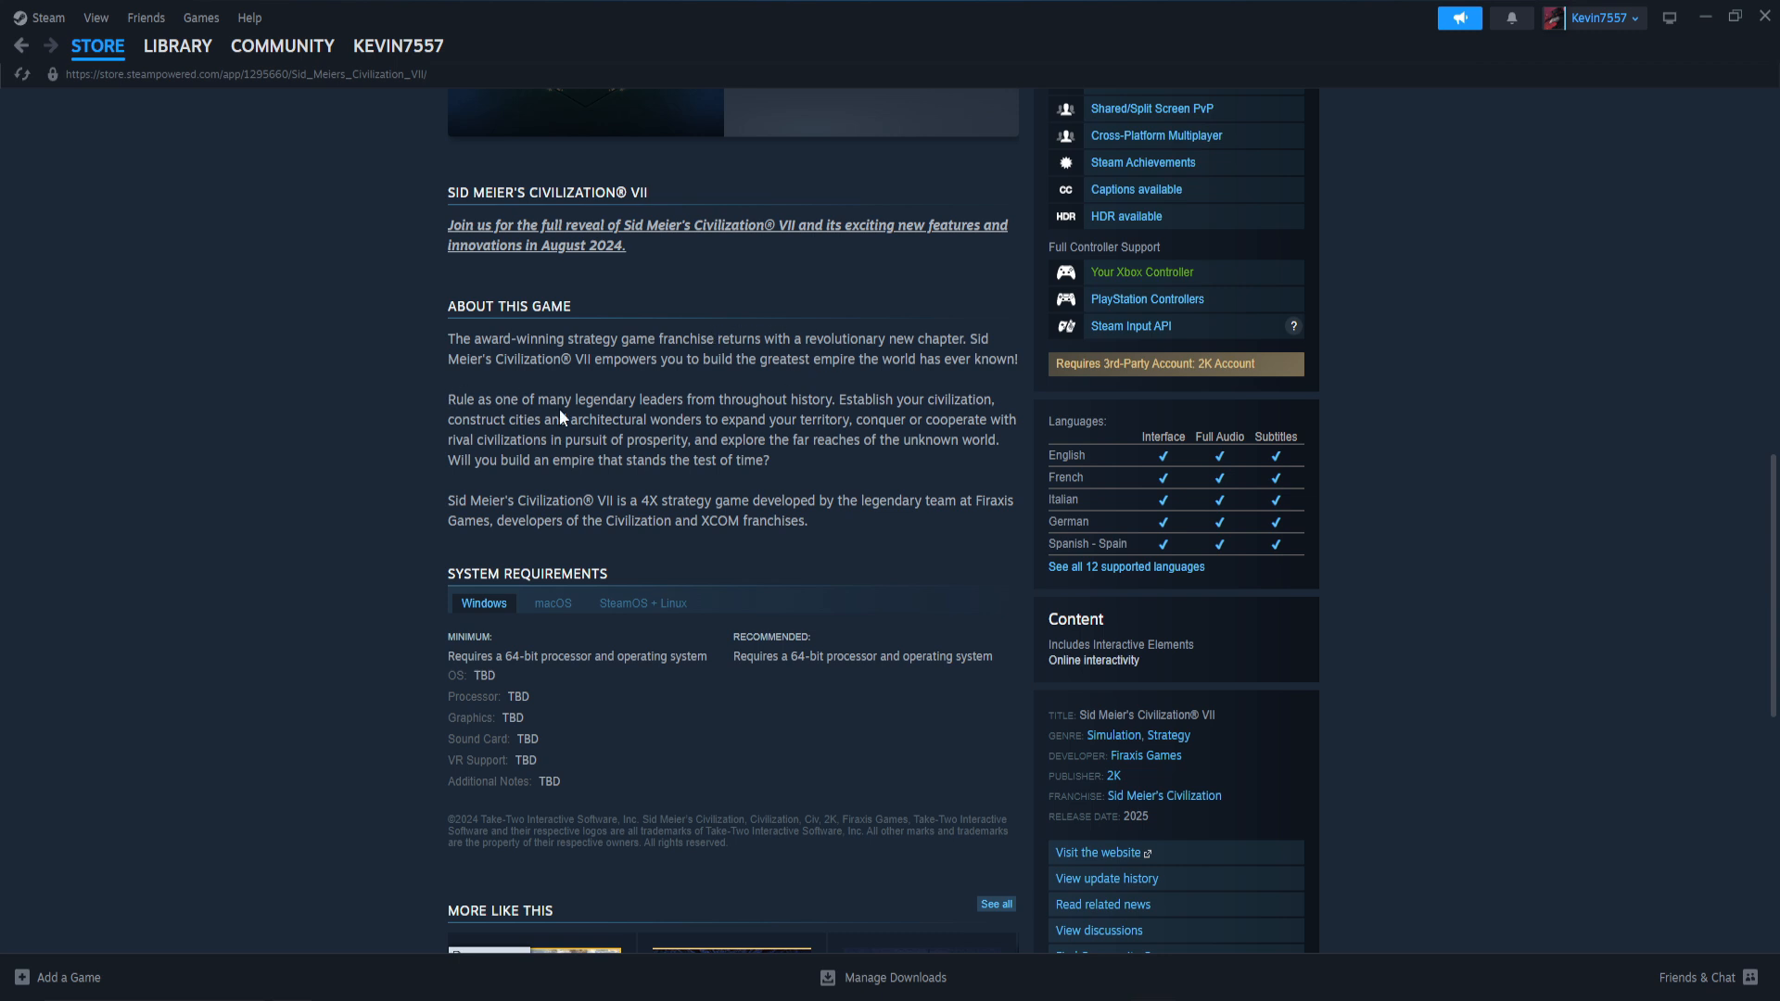
mouse_move(771, 503)
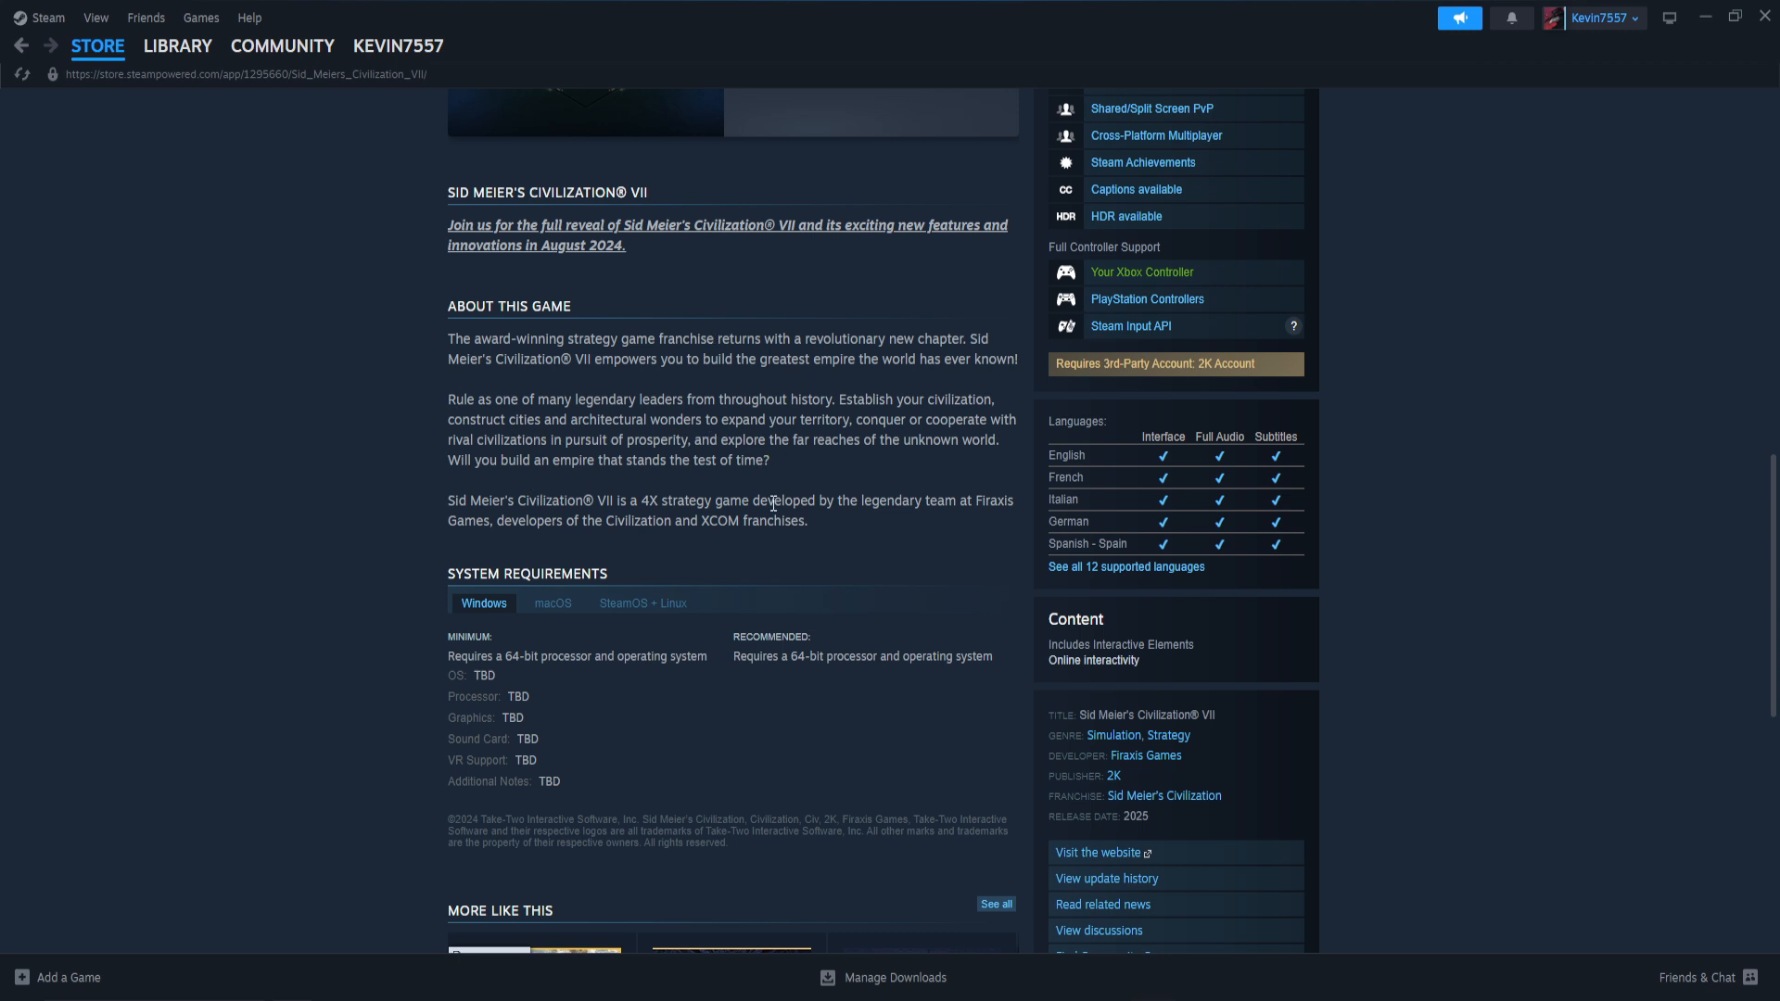
mouse_move(602, 545)
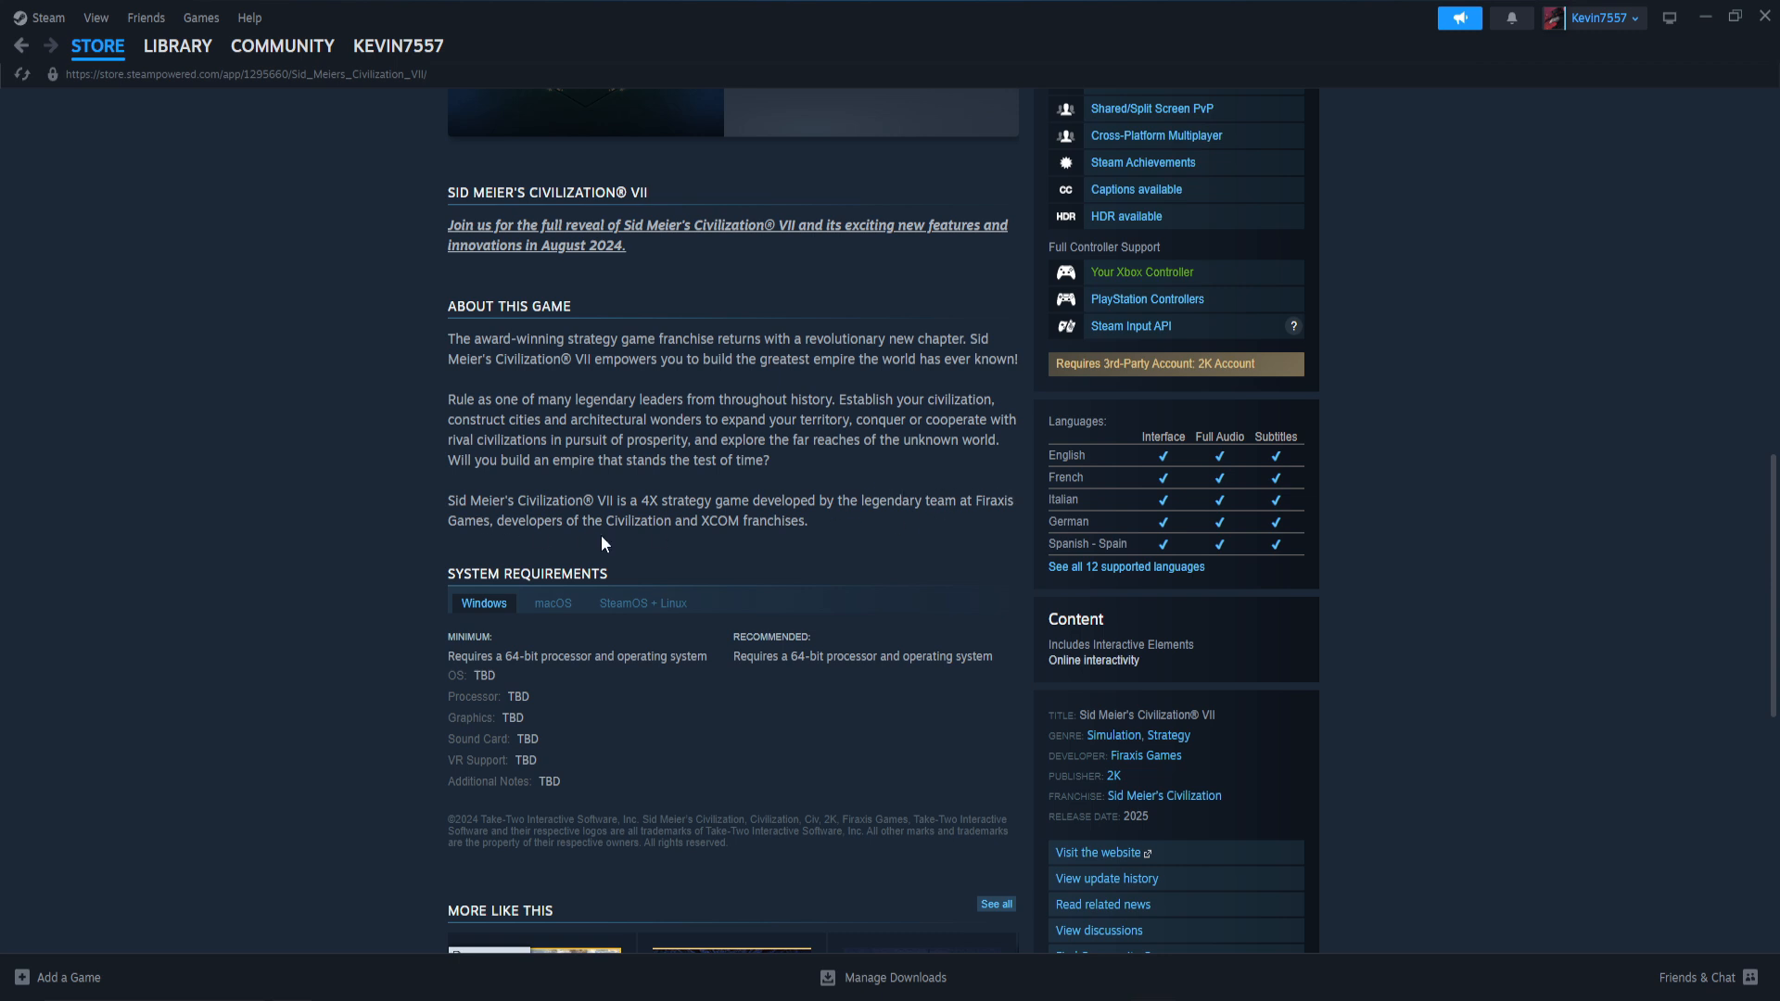
mouse_move(964, 556)
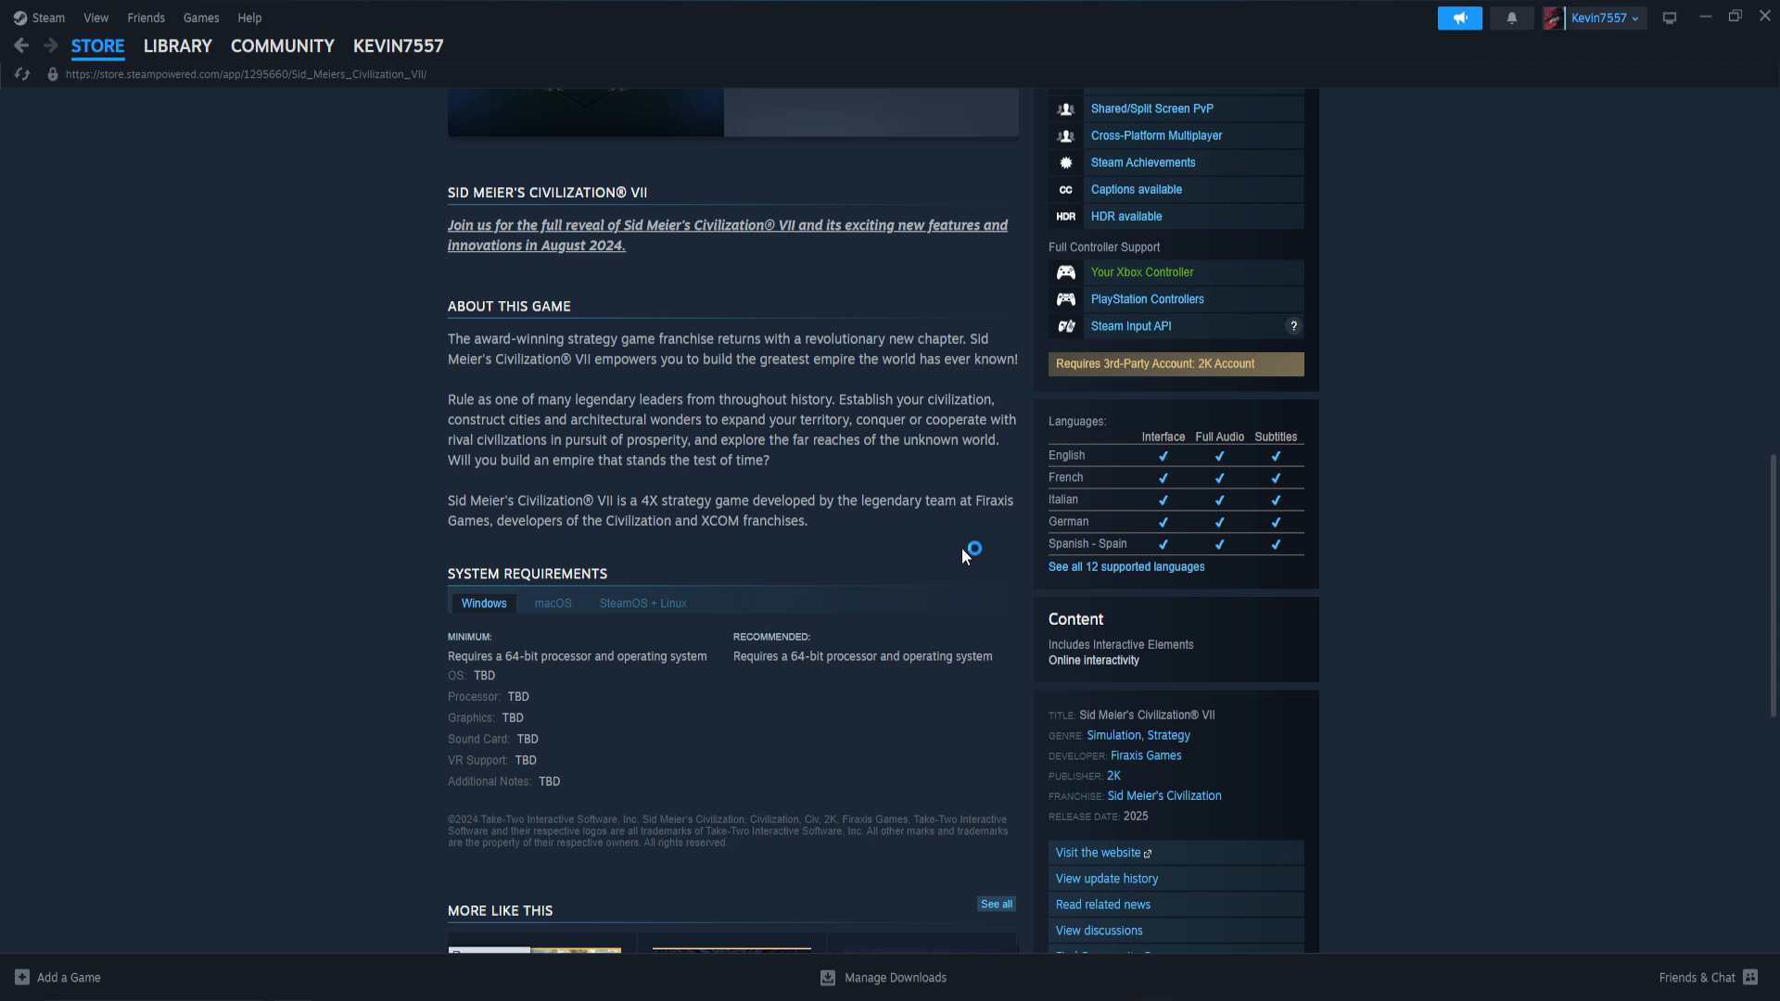
mouse_move(964, 557)
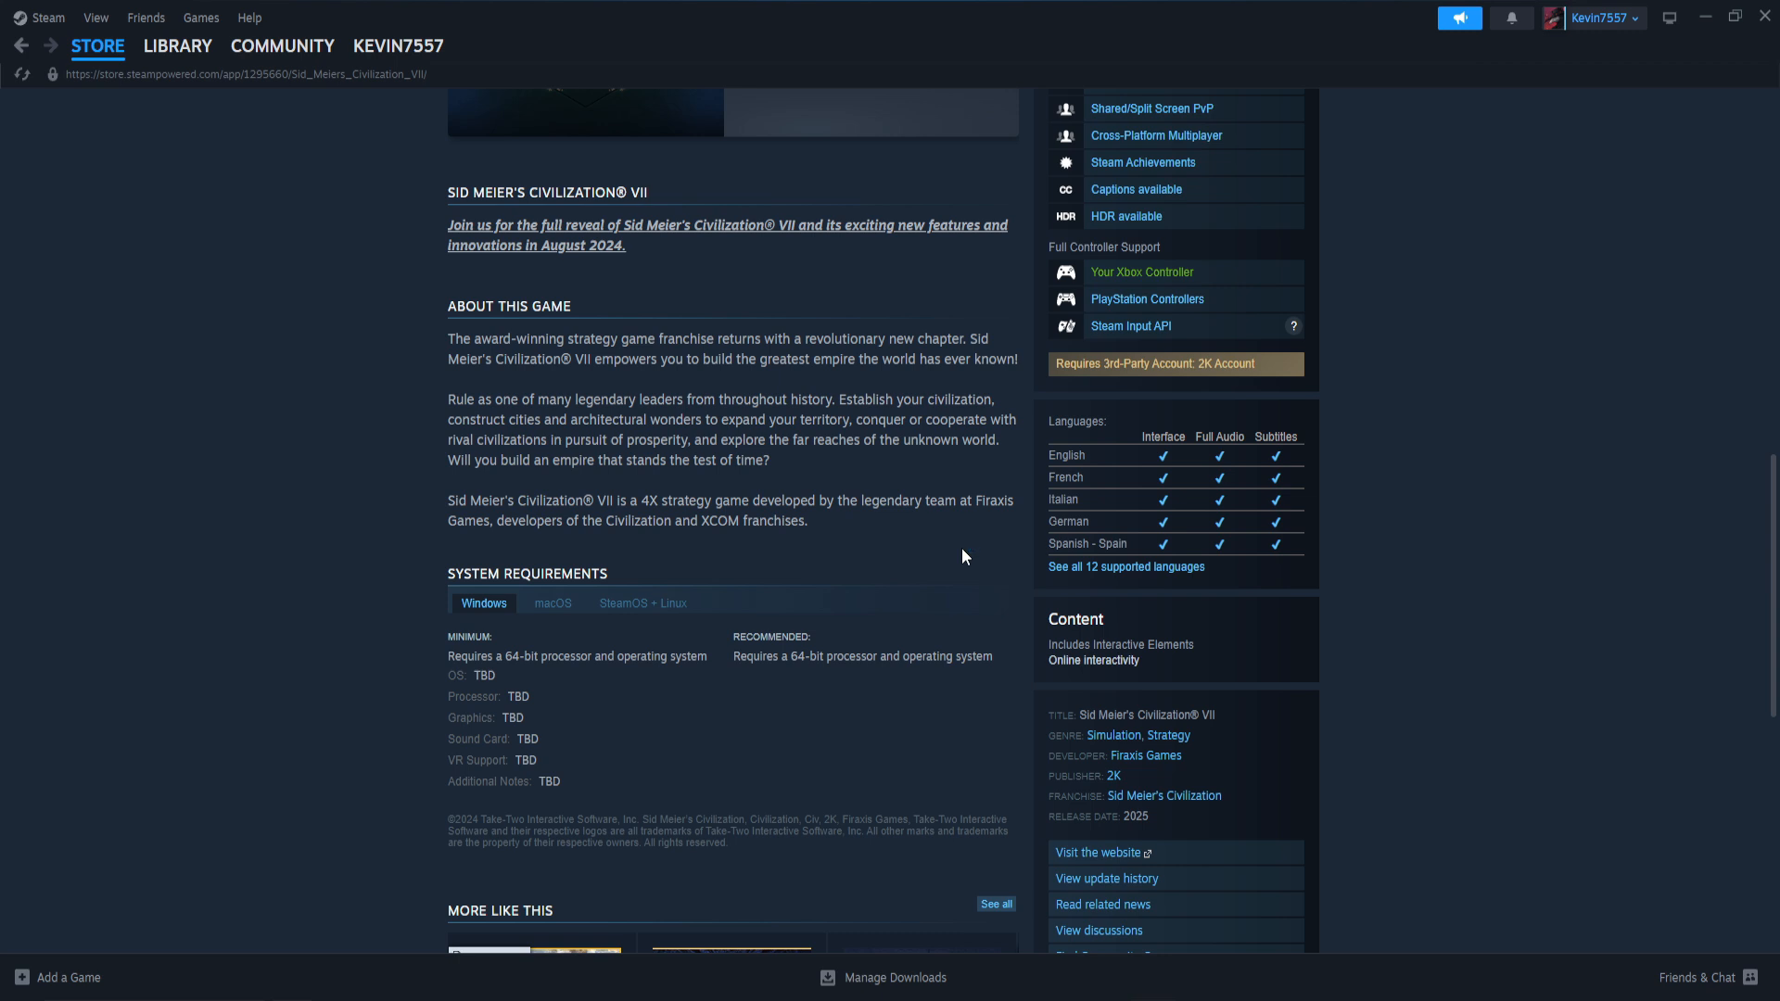
mouse_move(921, 417)
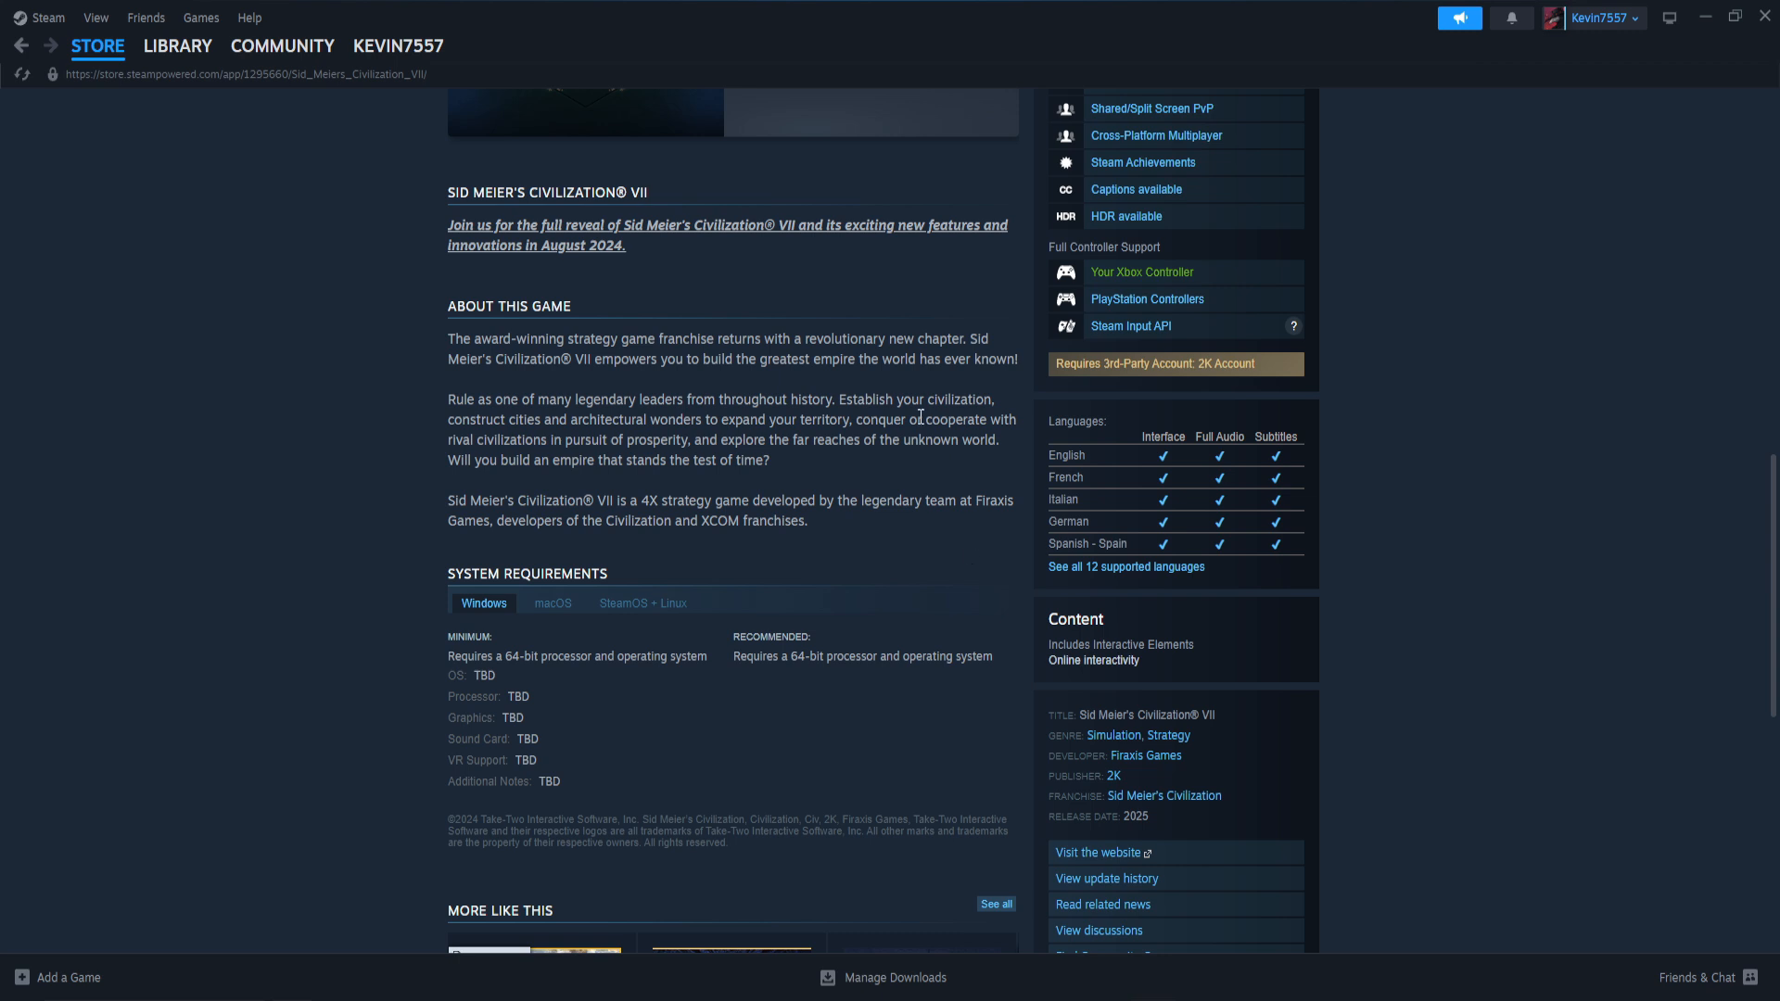
mouse_move(822, 489)
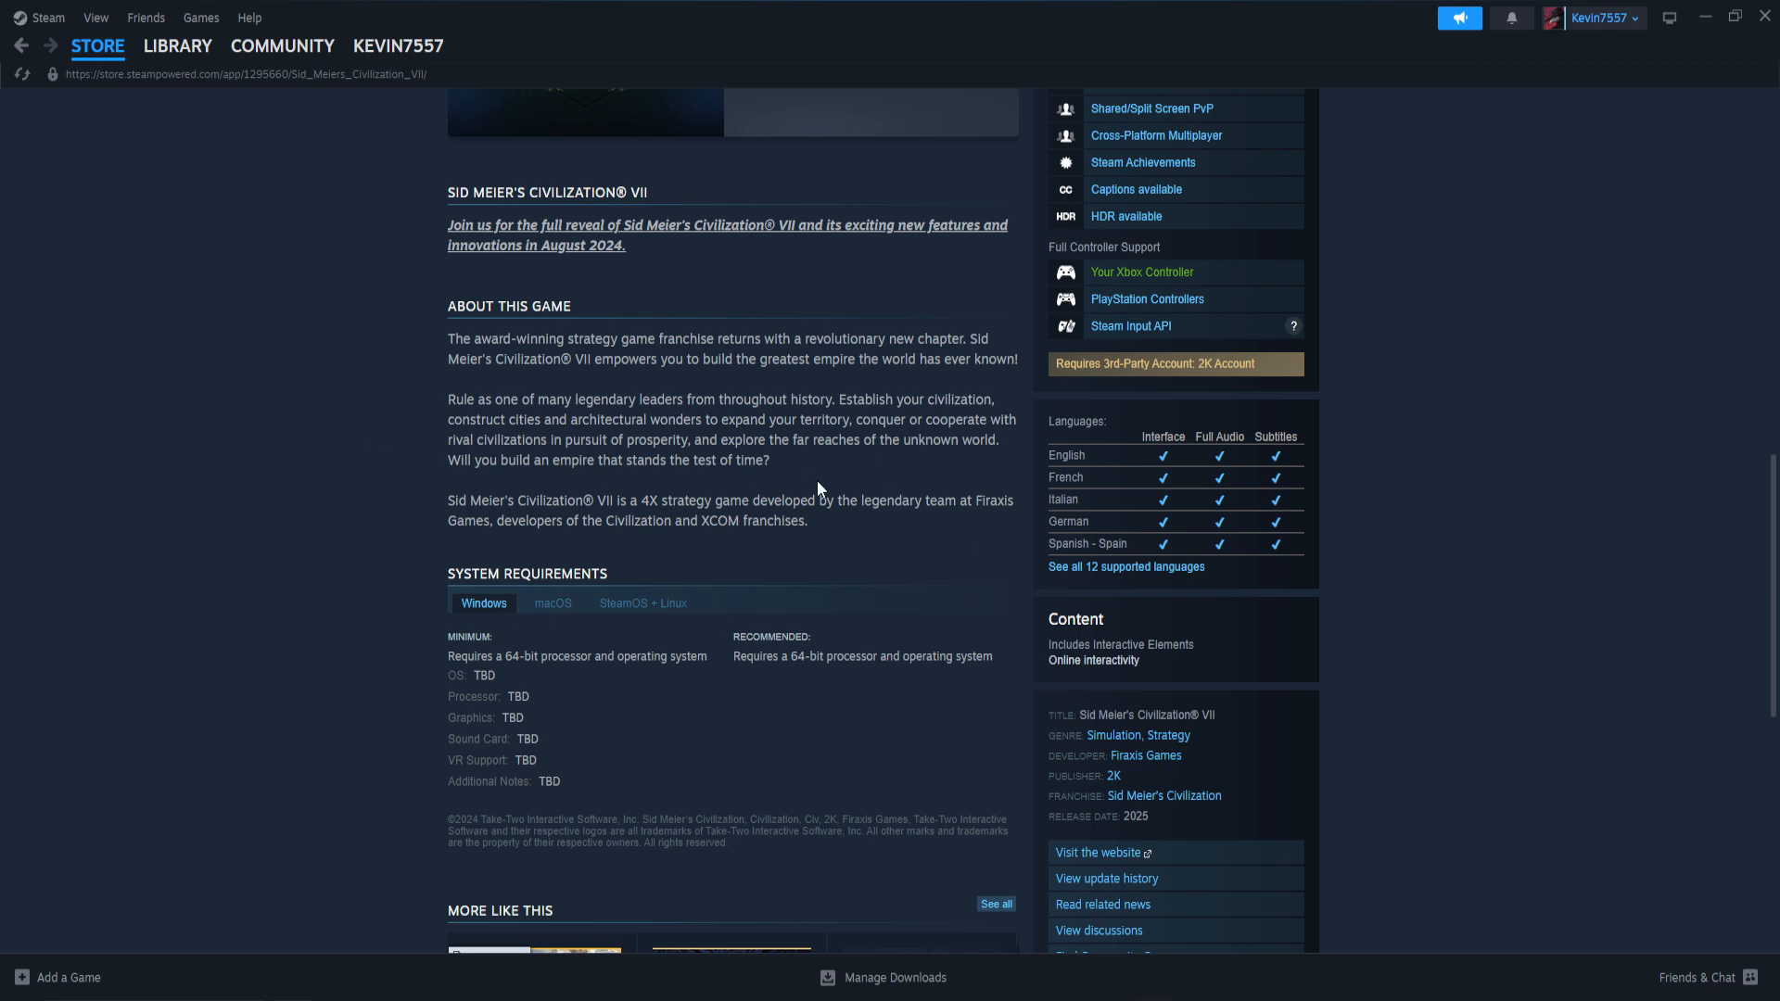
mouse_move(599, 342)
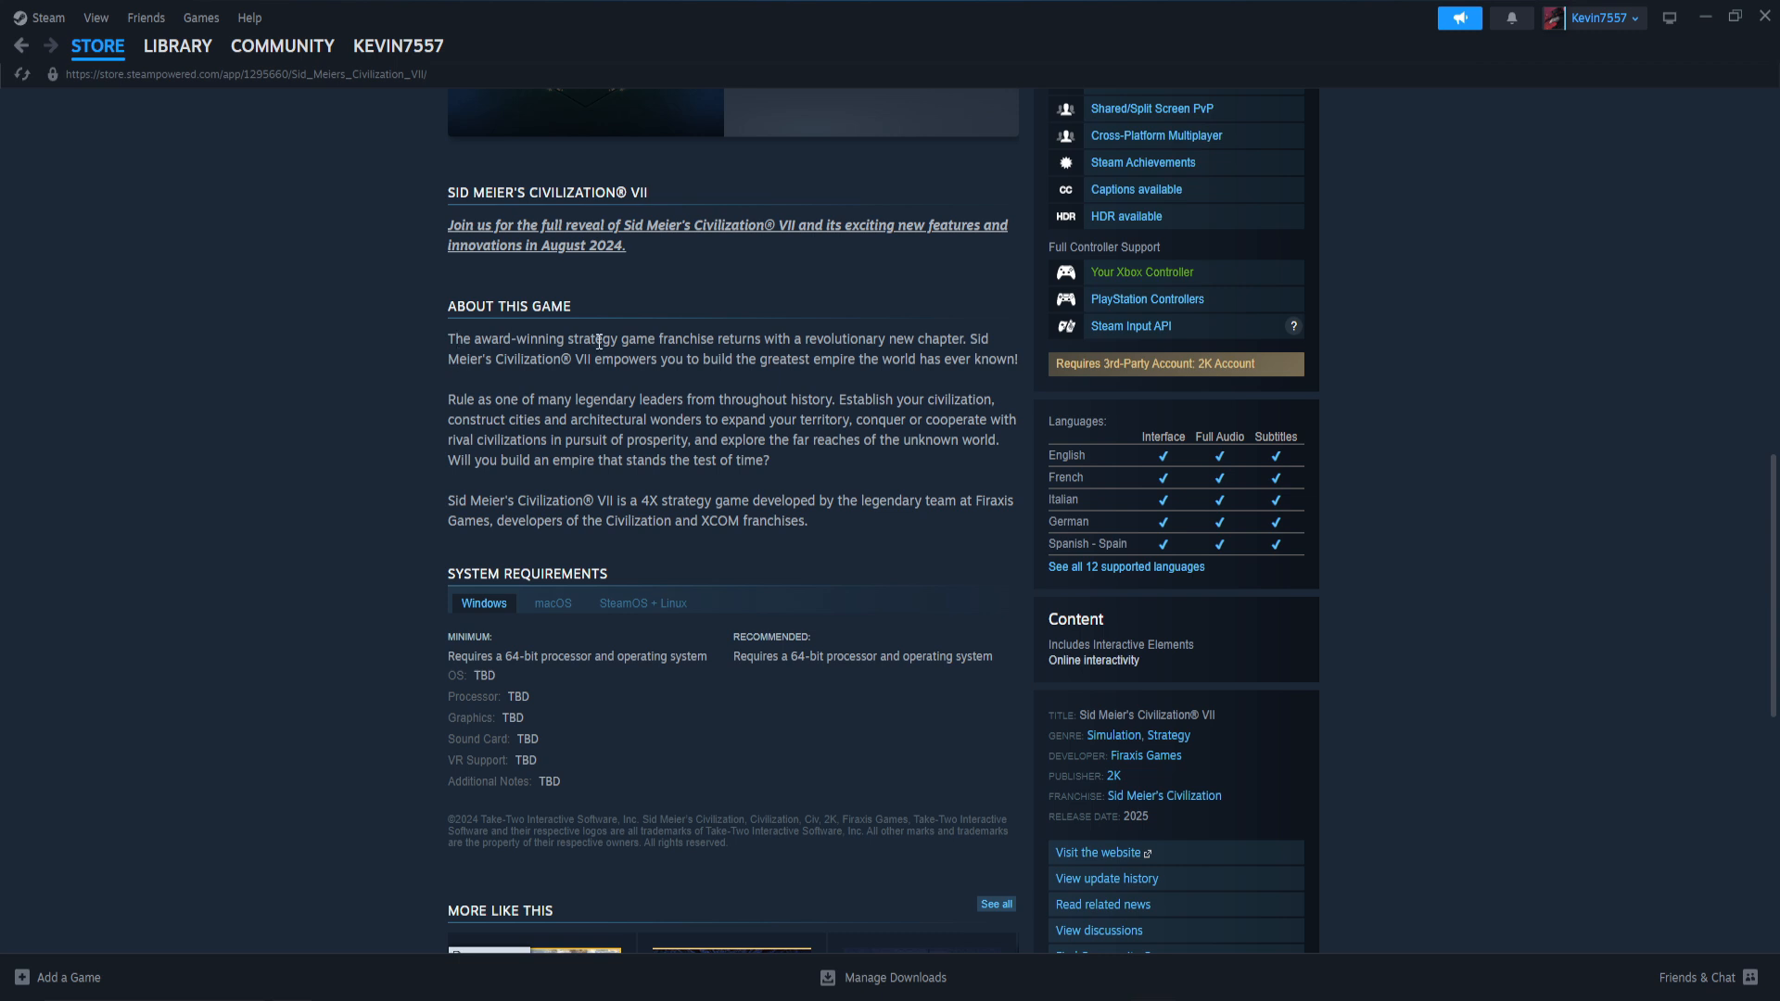
mouse_move(929, 347)
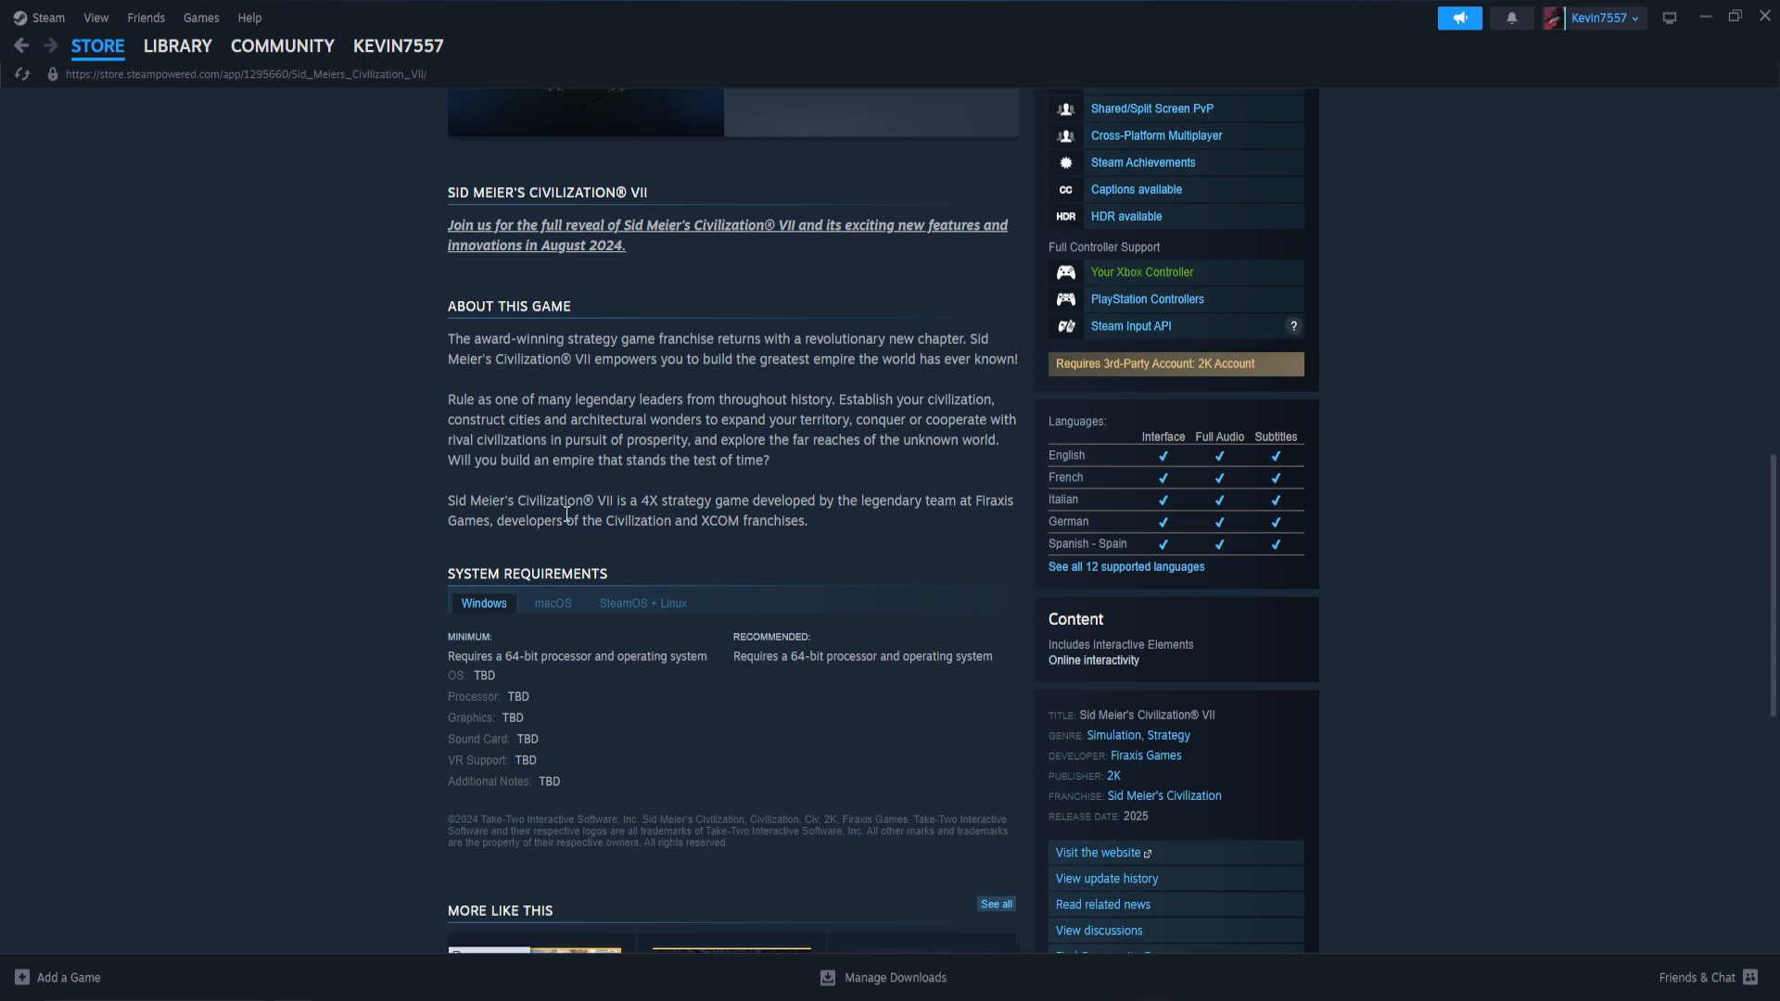
mouse_move(830, 471)
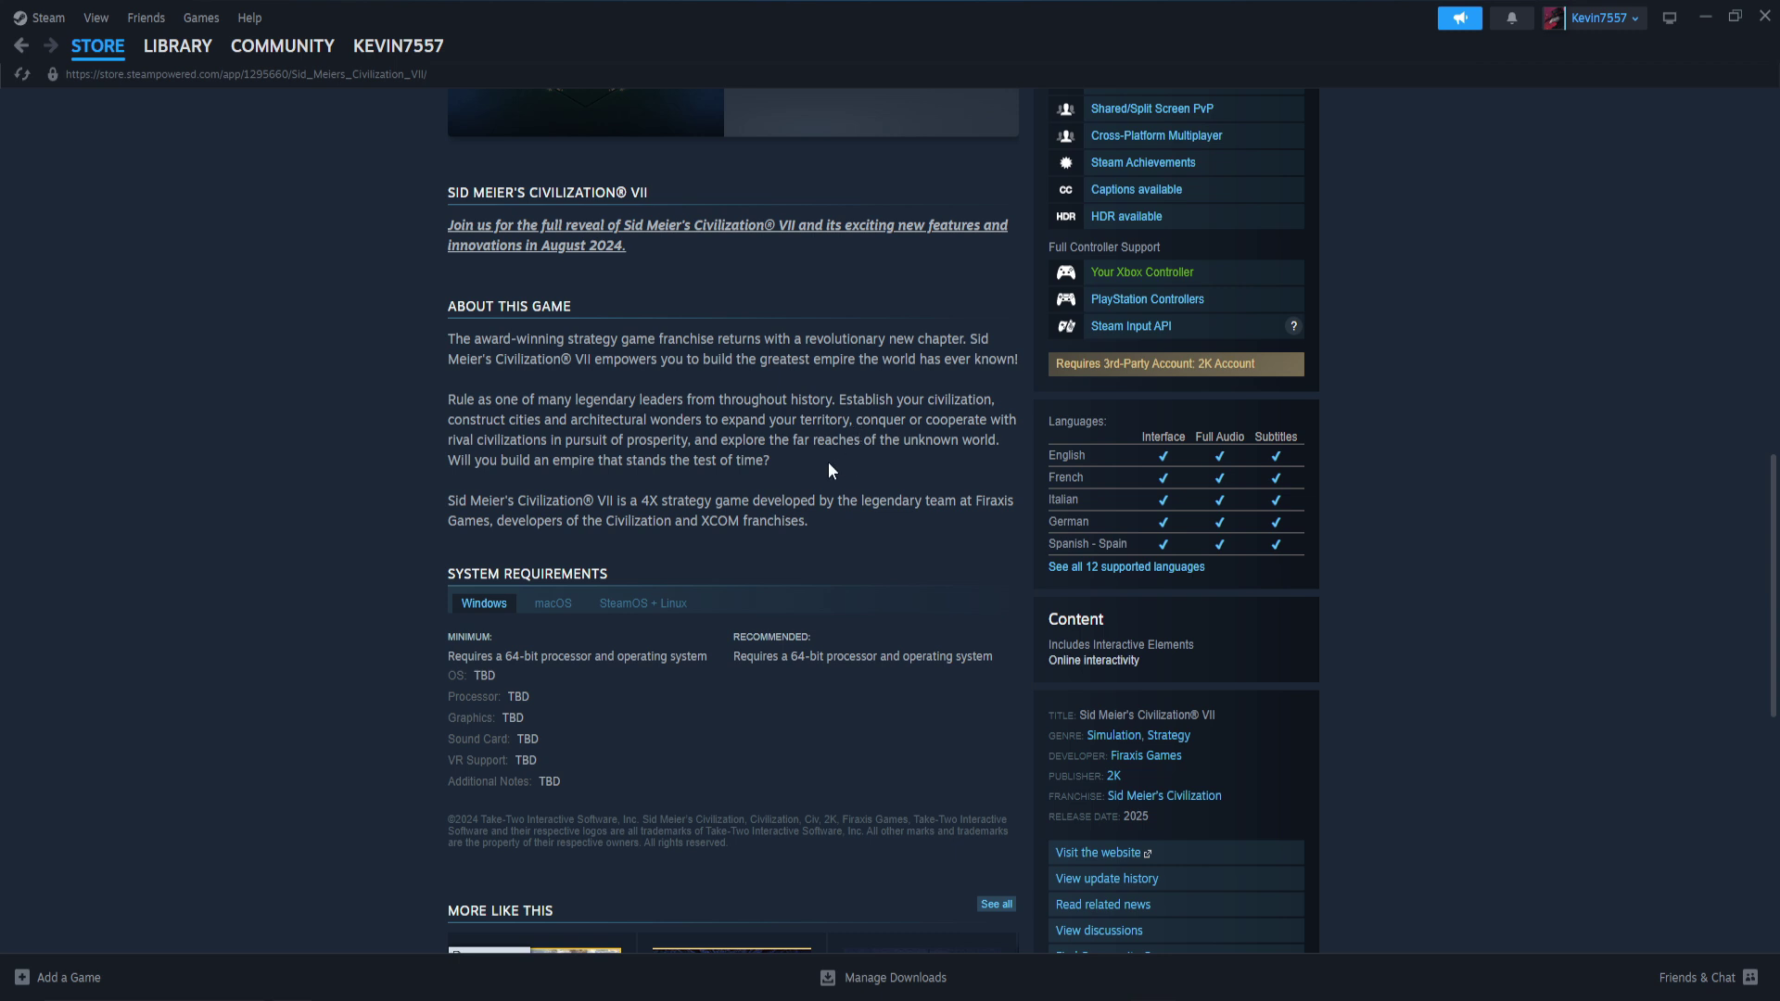
mouse_move(745, 406)
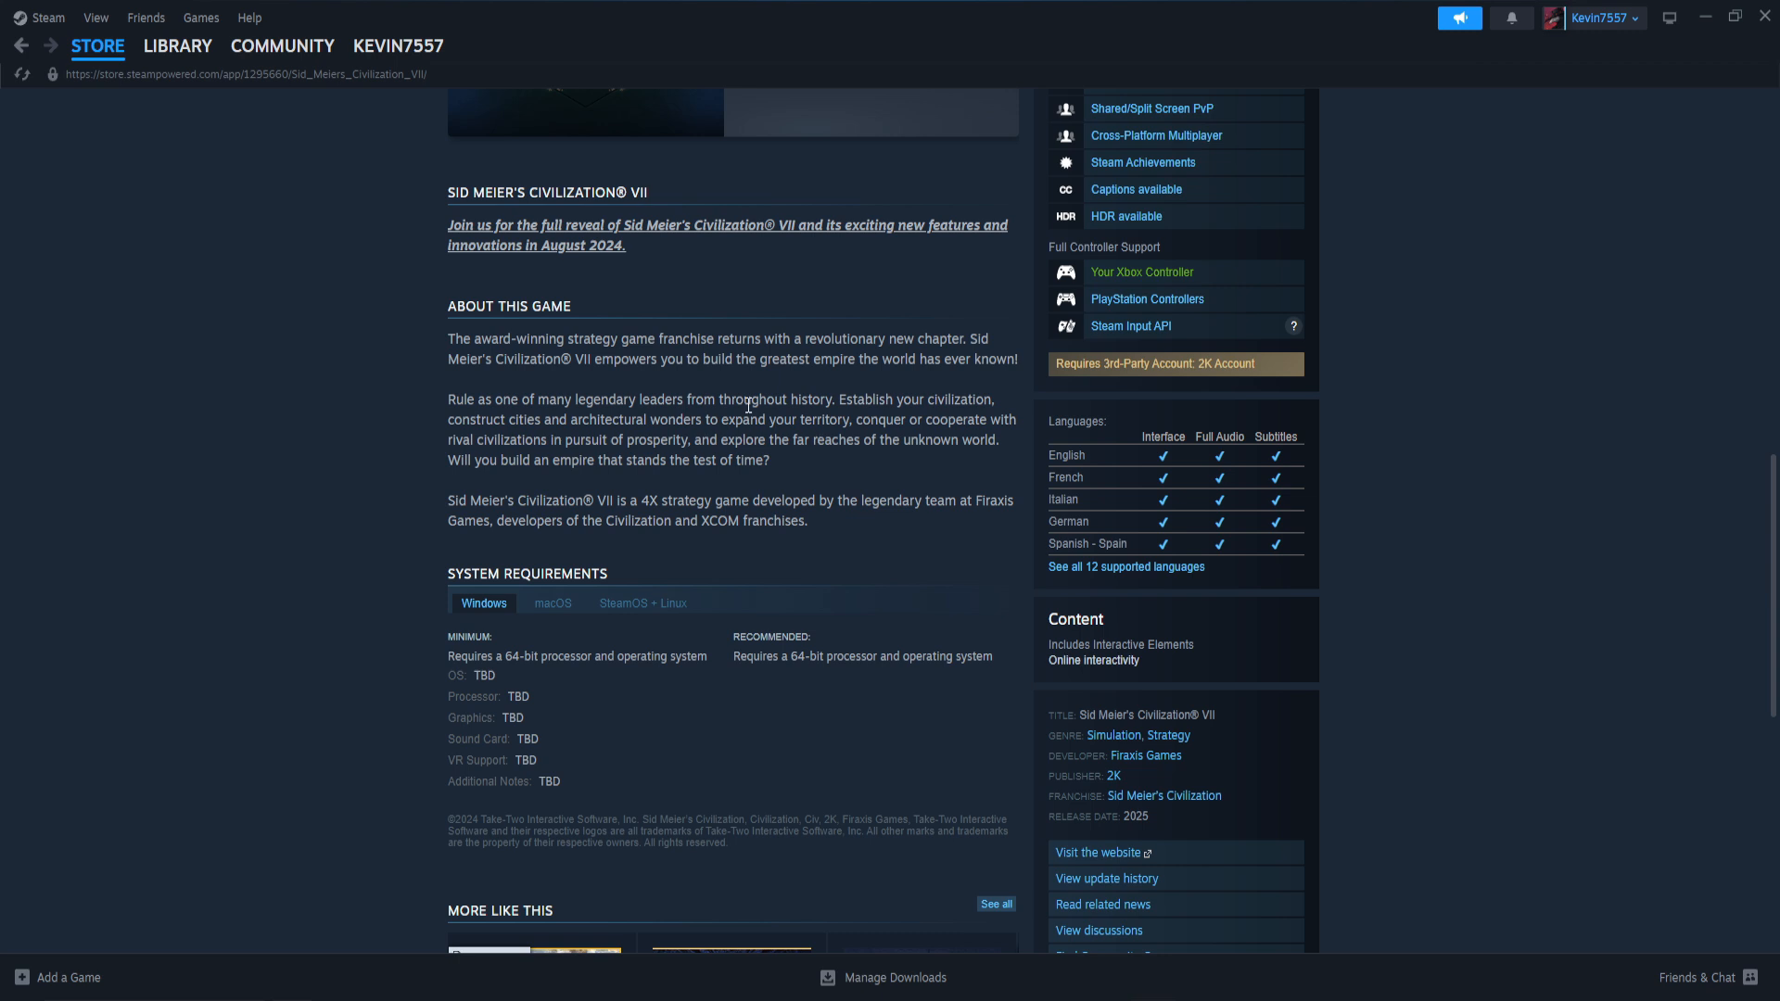
mouse_move(795, 428)
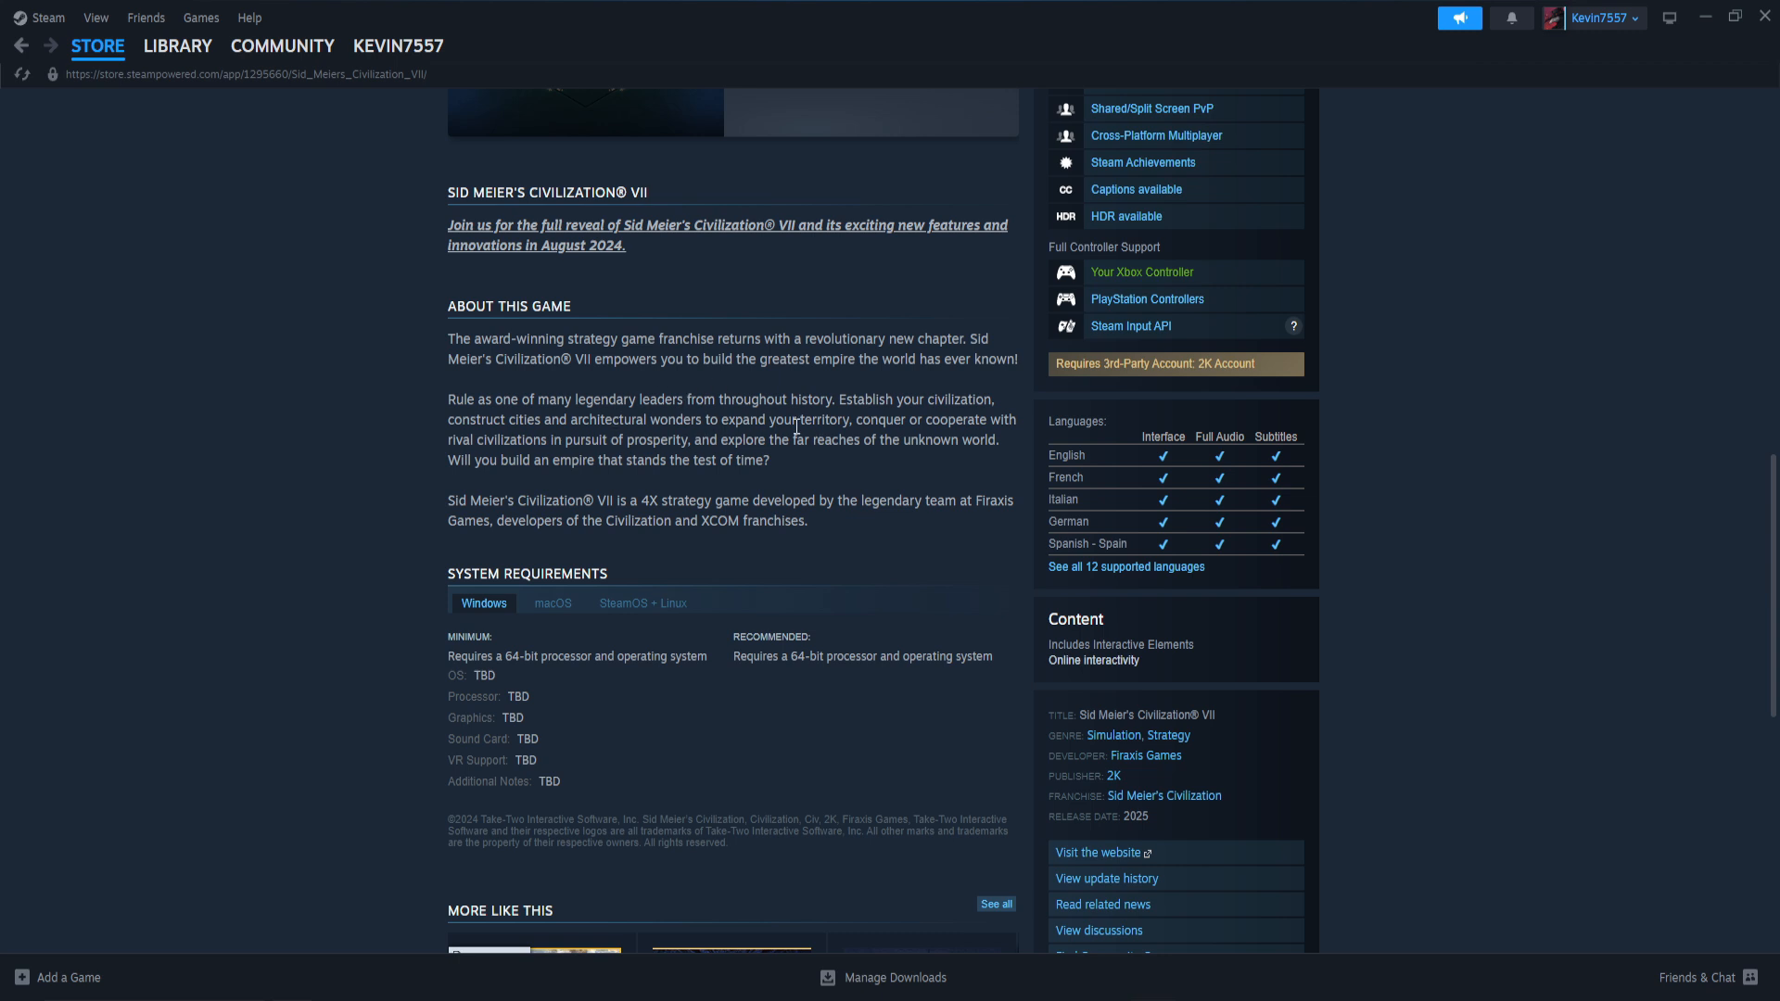
mouse_move(625, 356)
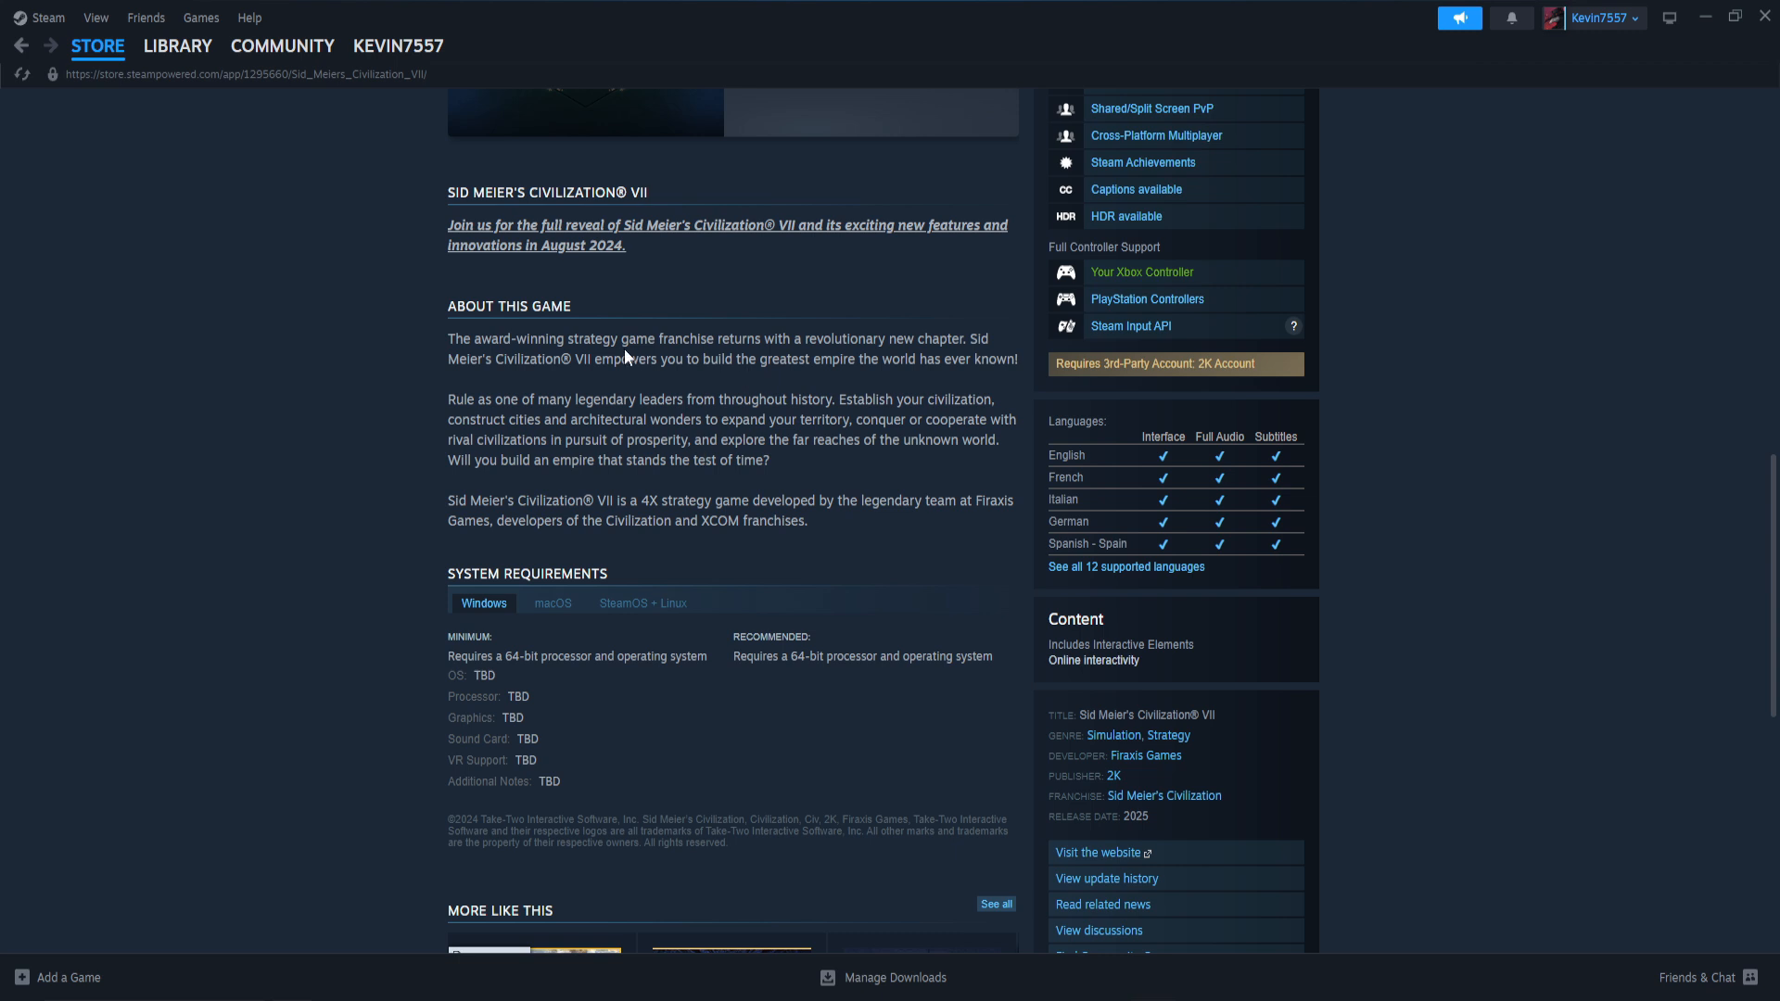
mouse_move(627, 458)
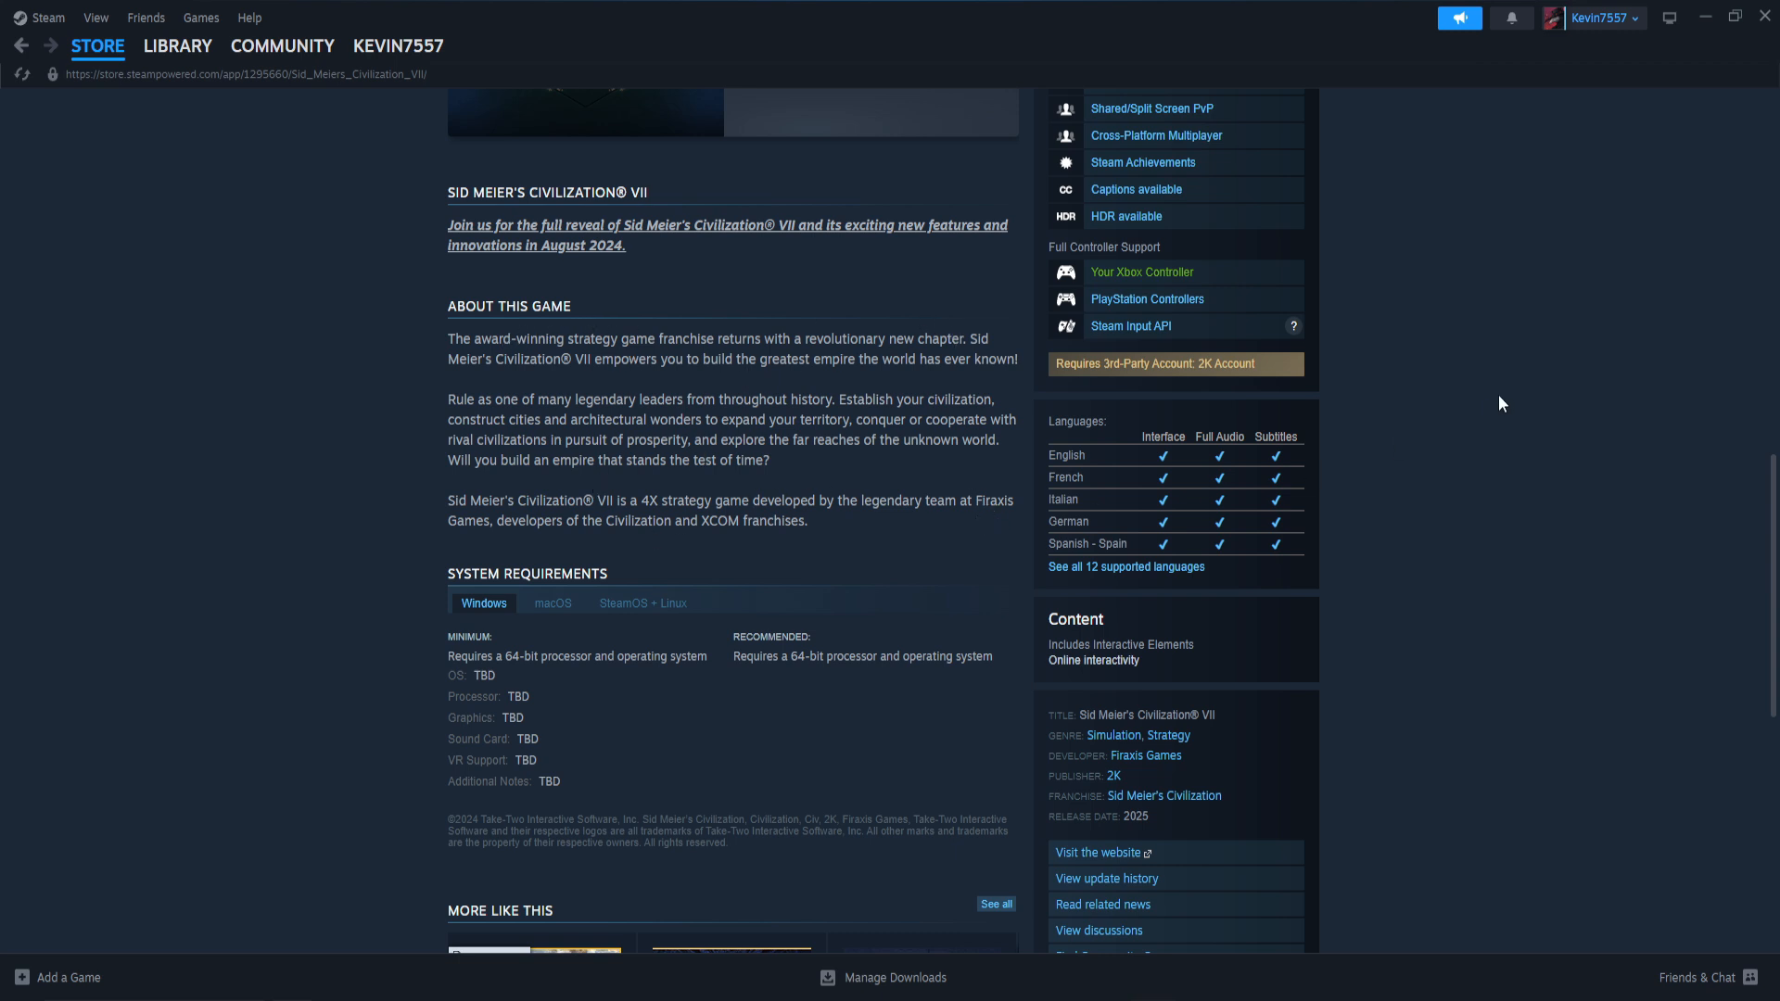
mouse_move(1515, 397)
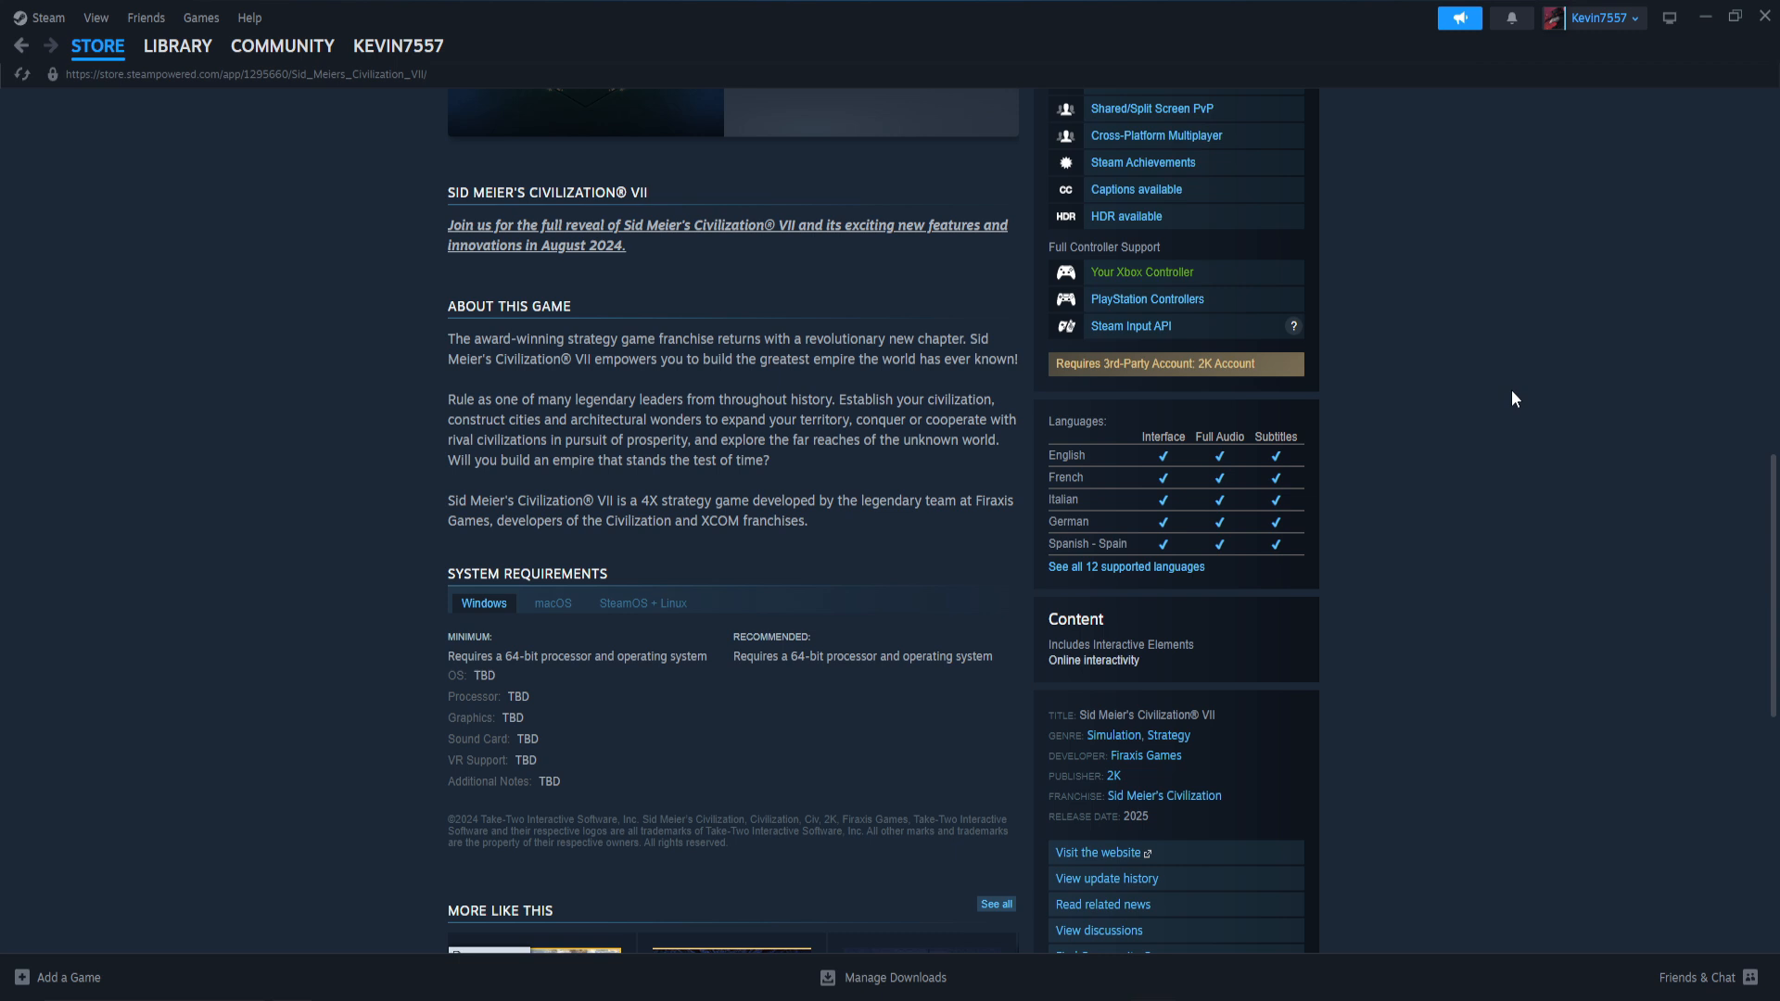
mouse_move(1509, 388)
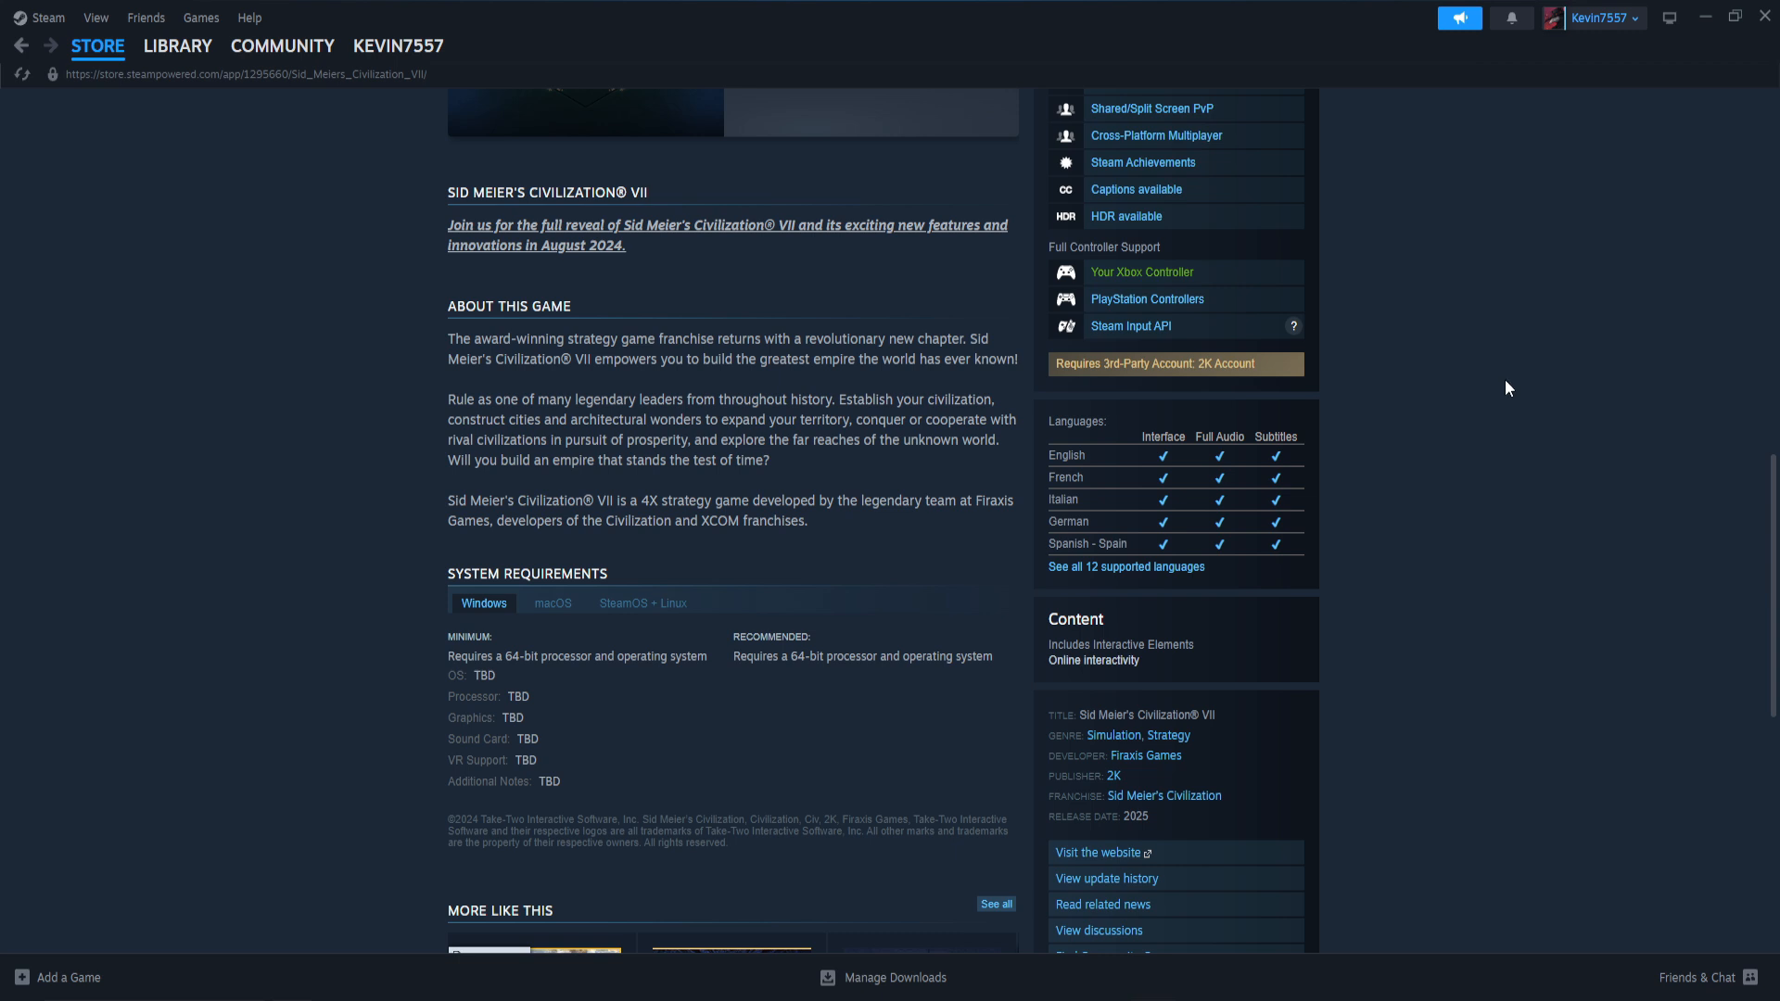